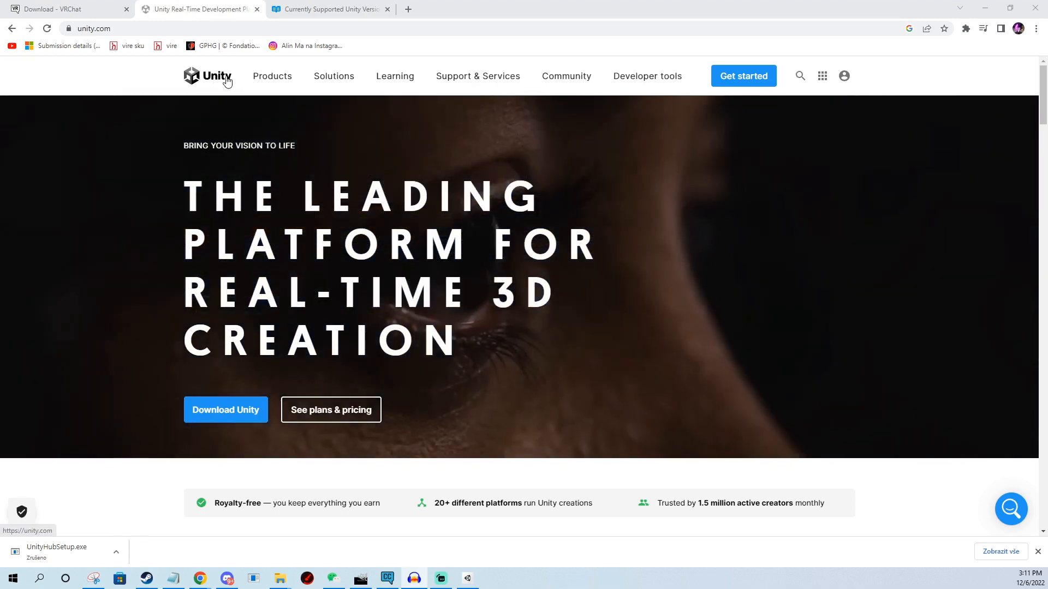
mouse_move(271, 75)
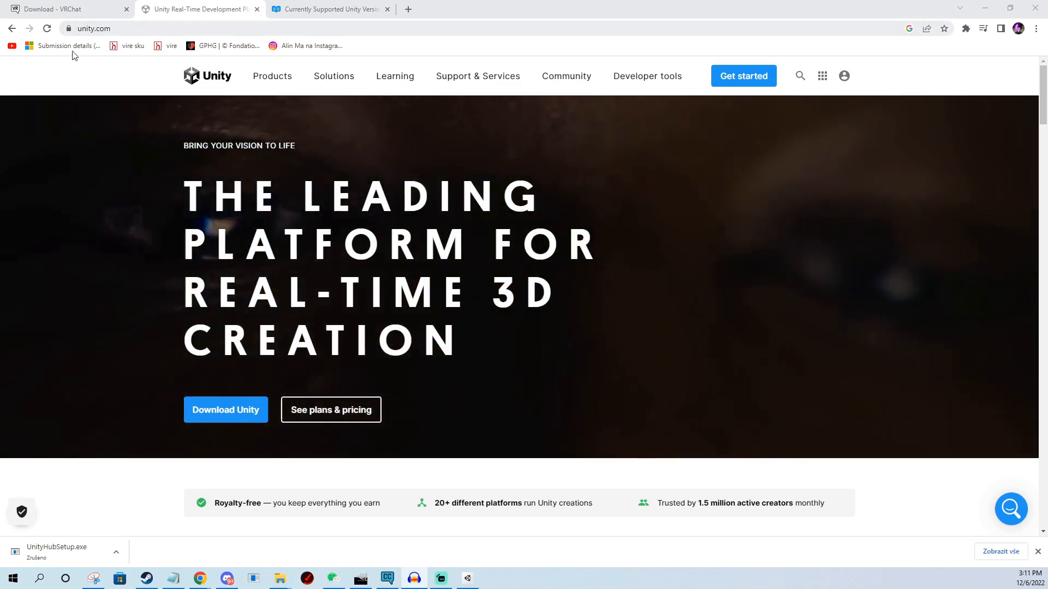
mouse_move(226, 409)
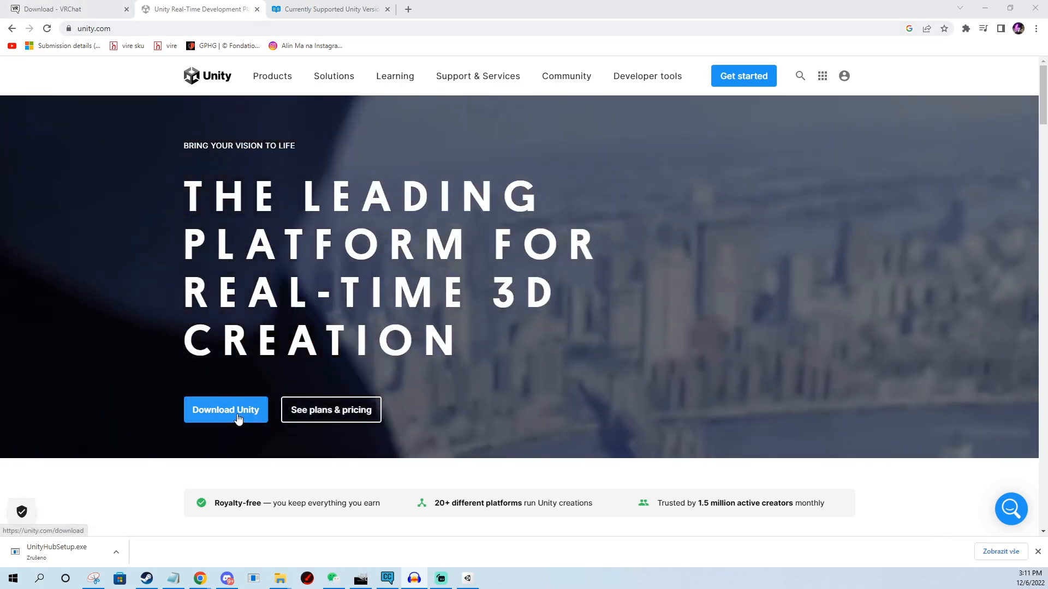
Download the Unity Hub installer for Windows from unity.com's download page.
left_click(226, 410)
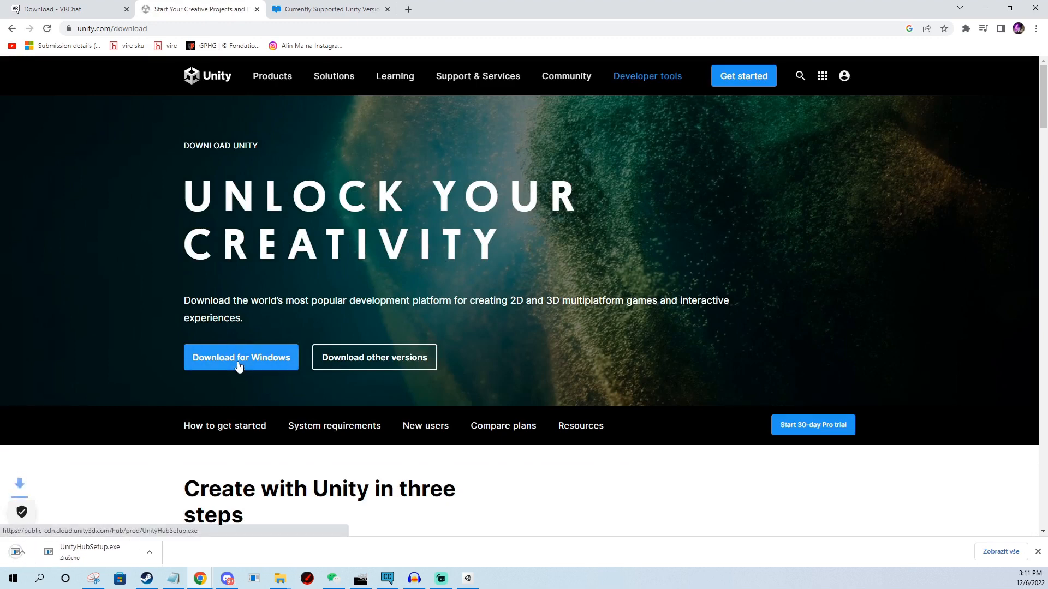
left_click(240, 357)
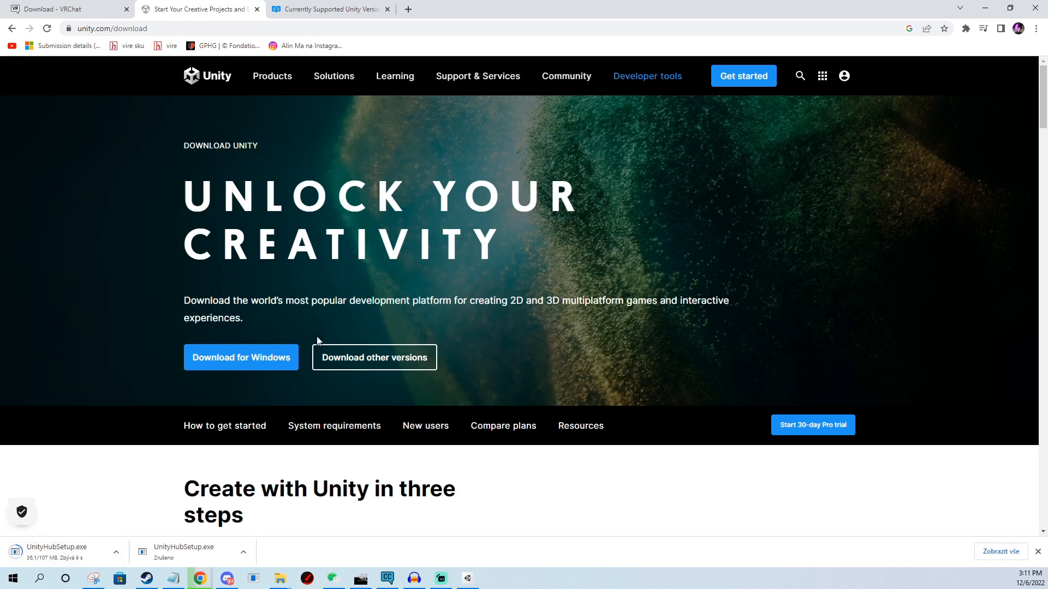
mouse_move(324, 297)
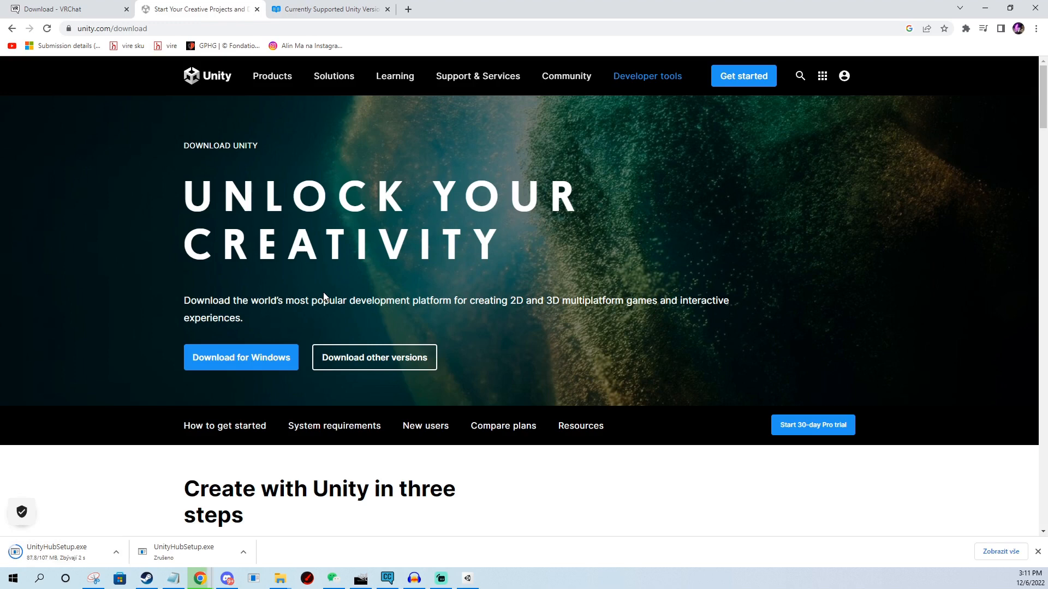
mouse_move(123, 548)
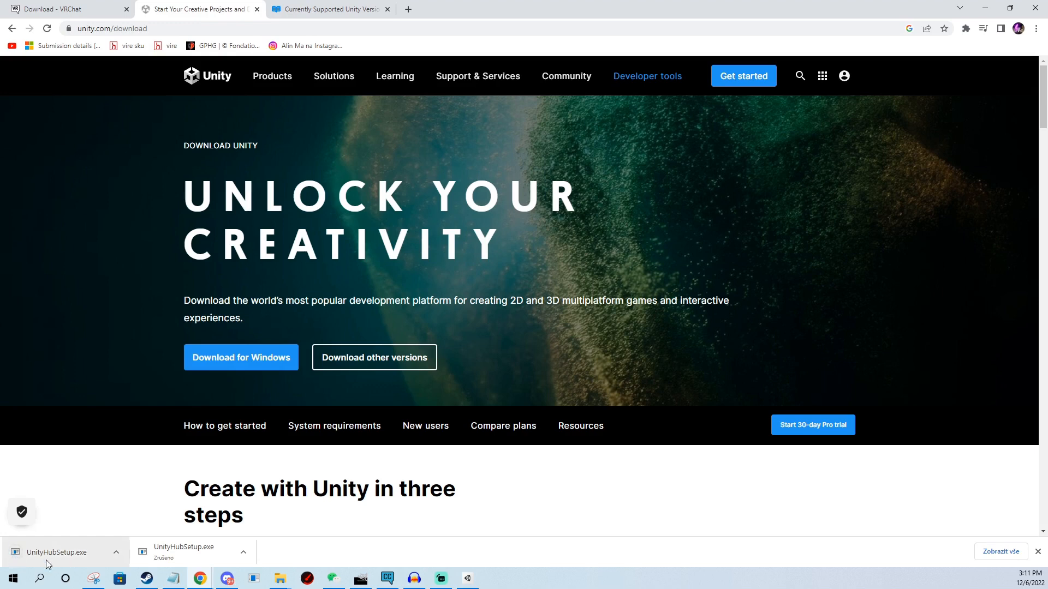
mouse_move(468, 578)
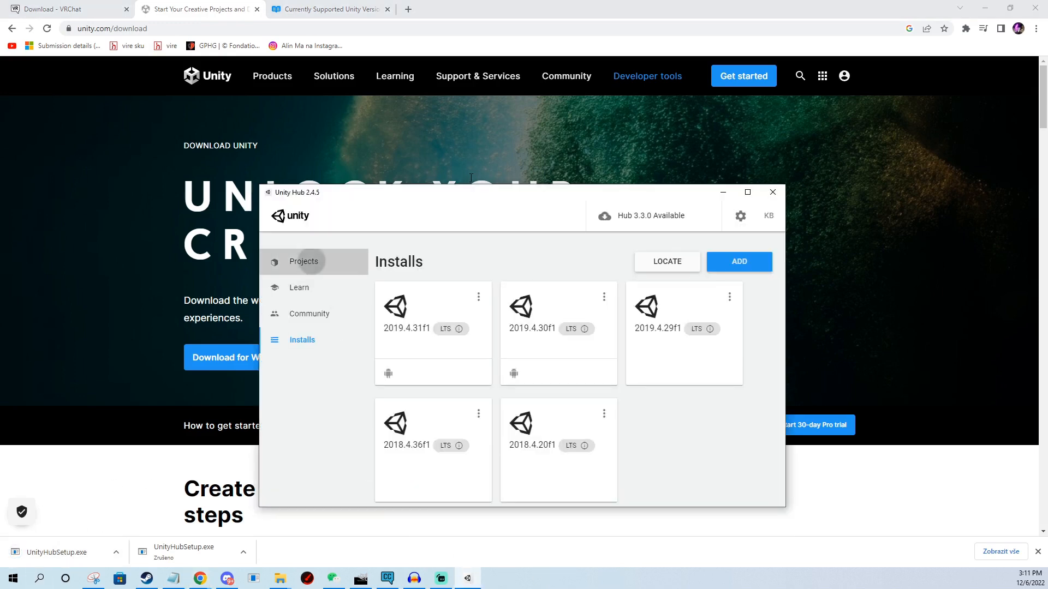
Show Unity Hub's projects list, then view VRChat's docs naming Unity 2019.4.31f1.
left_click(302, 262)
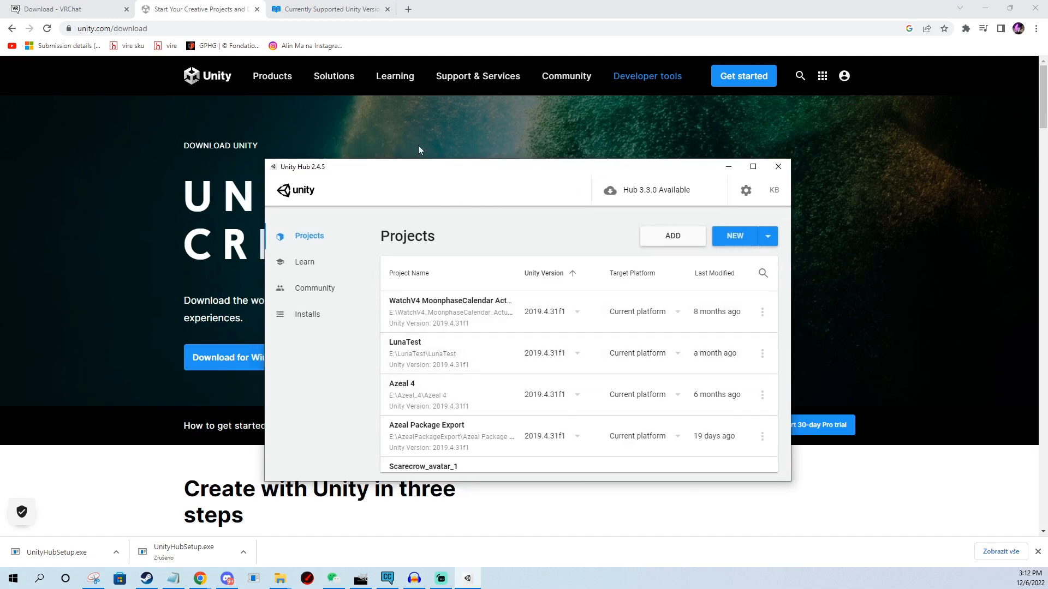
mouse_move(304, 183)
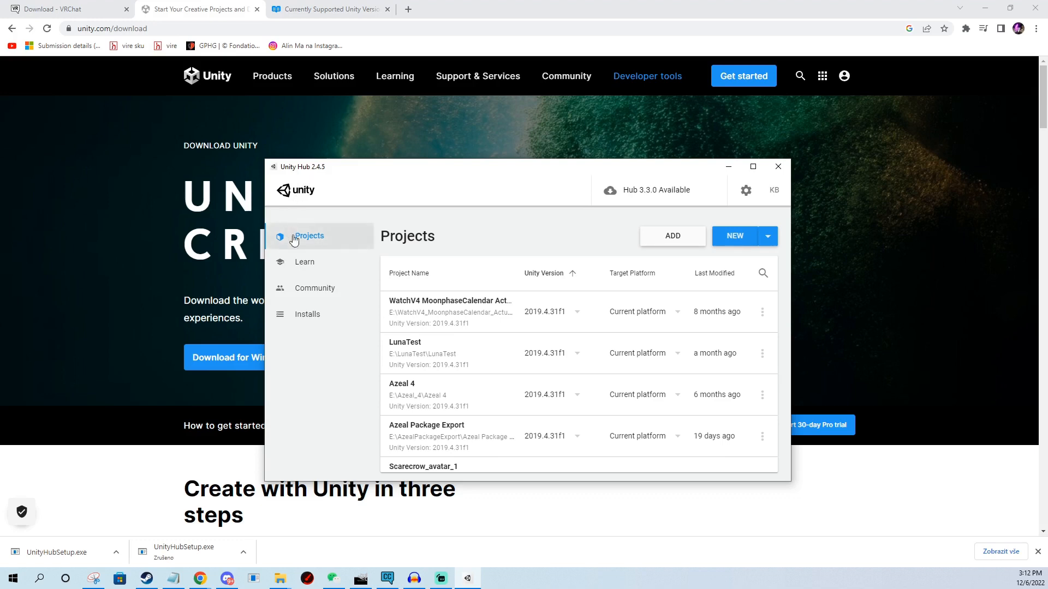
left_click(328, 9)
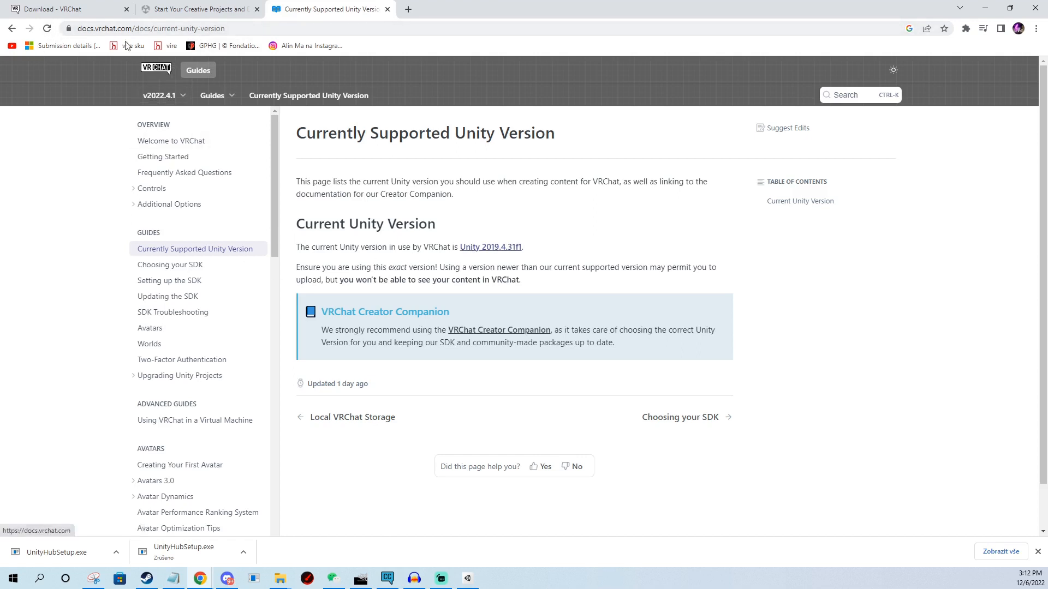
mouse_move(491, 247)
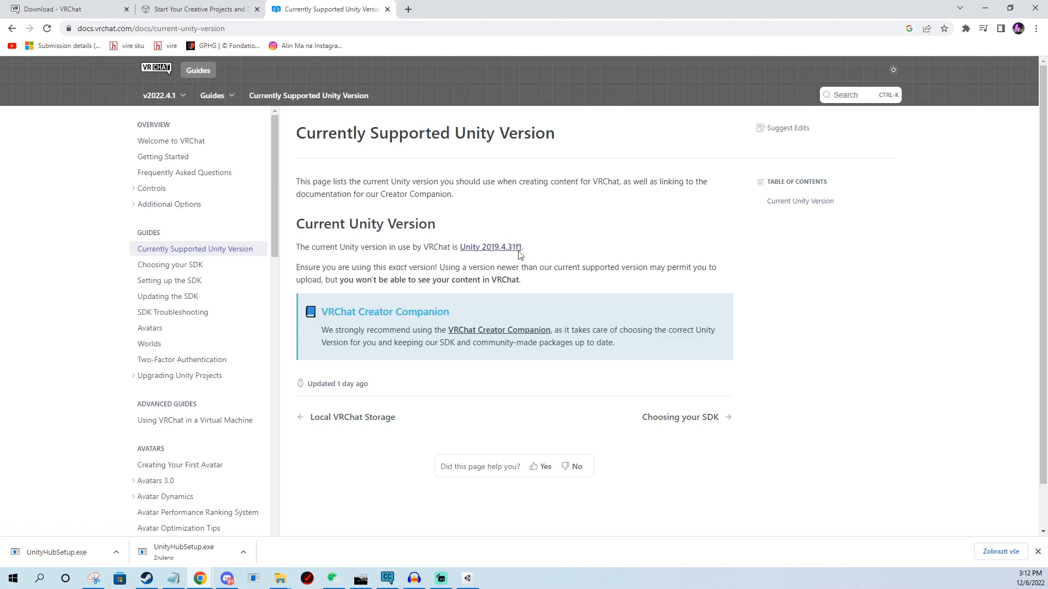
mouse_move(453, 271)
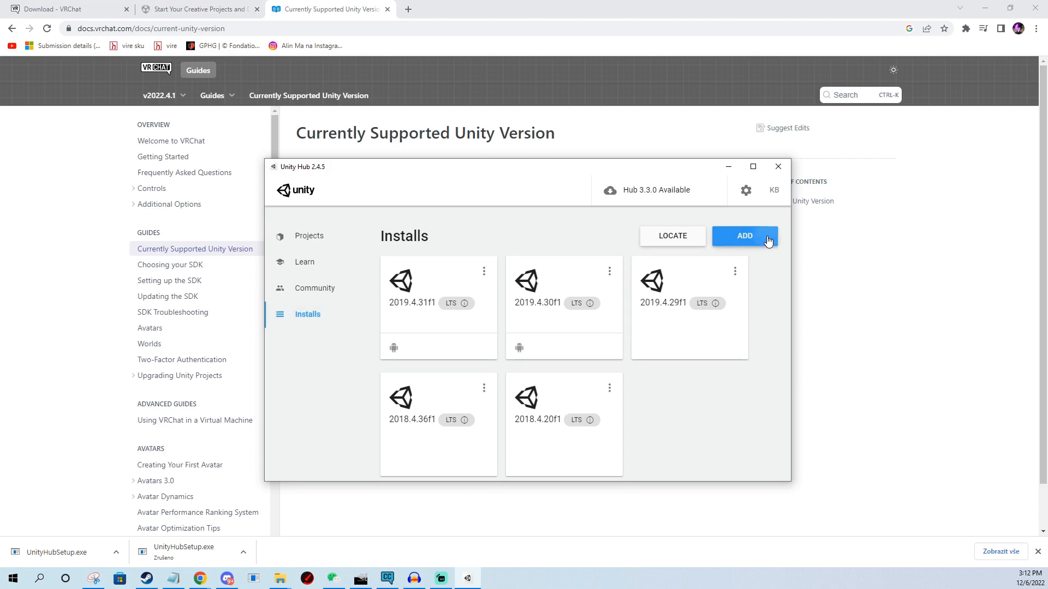
Browse installable editor versions, cancel, return to Projects, and view VRChat's SDK download page.
left_click(744, 236)
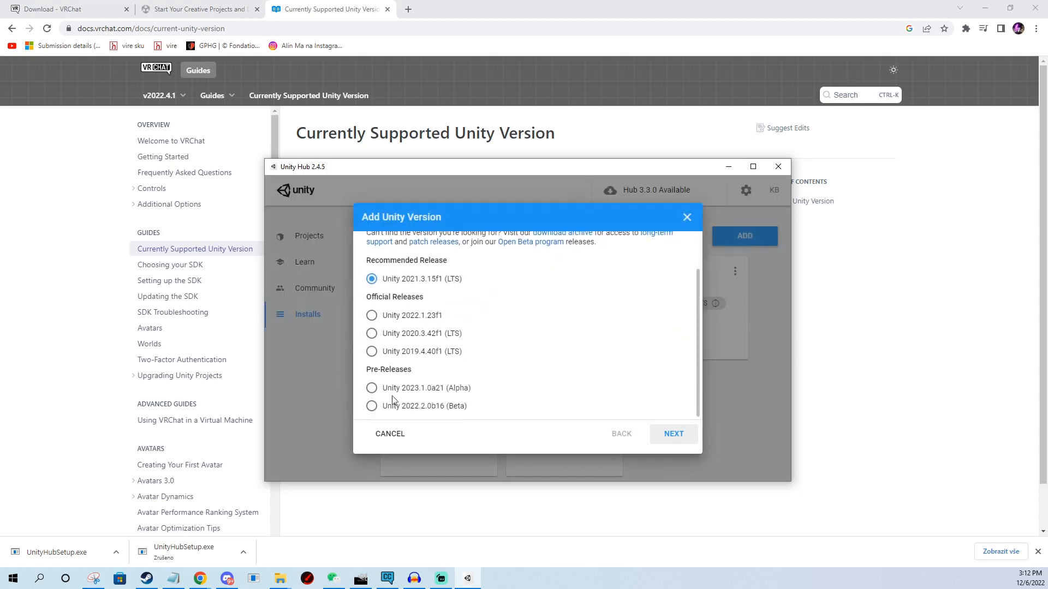
mouse_move(551, 304)
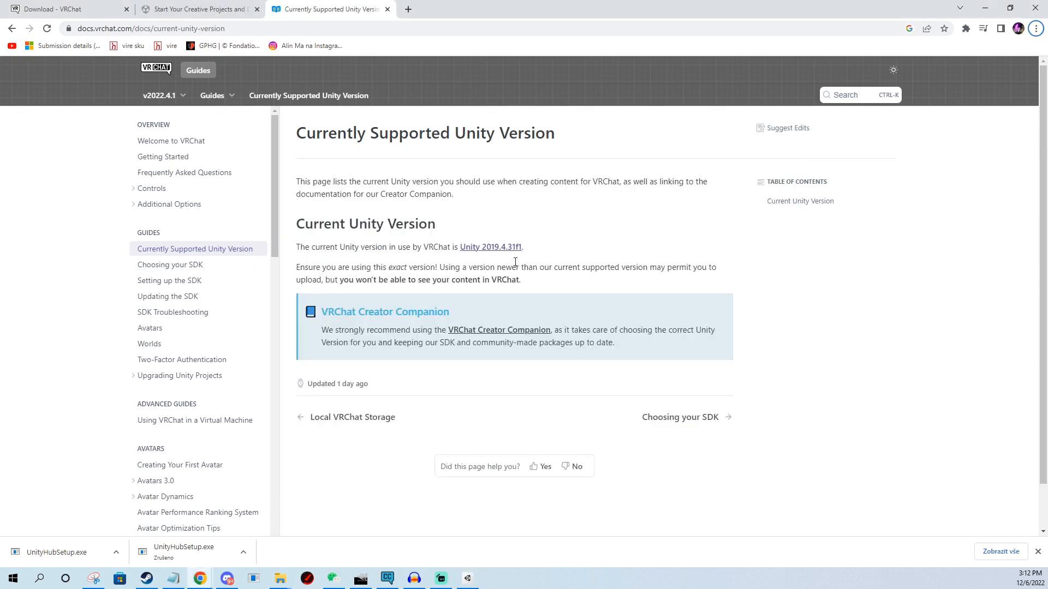
mouse_move(491, 246)
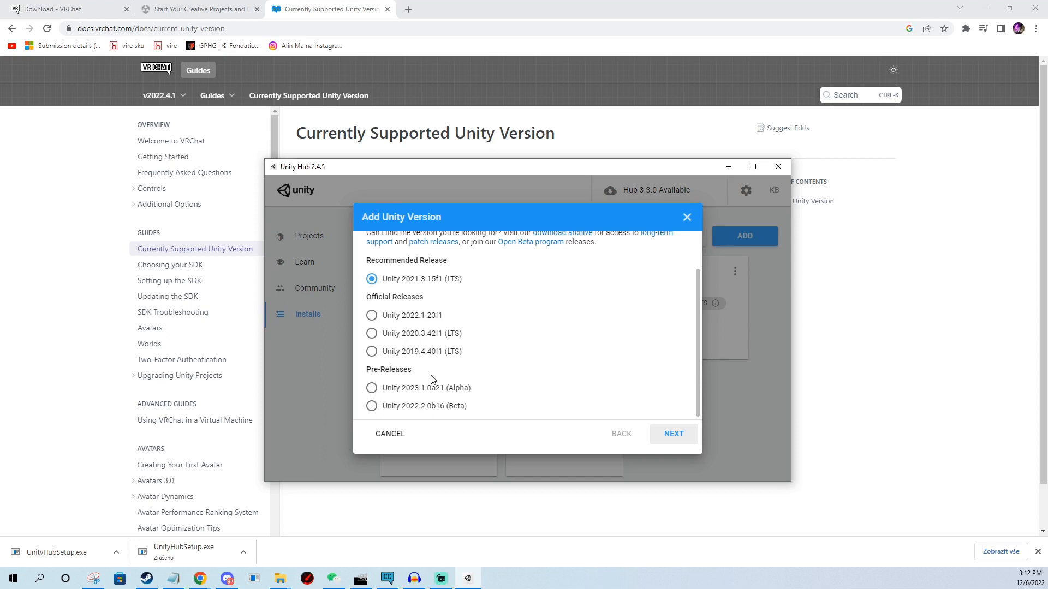
left_click(372, 352)
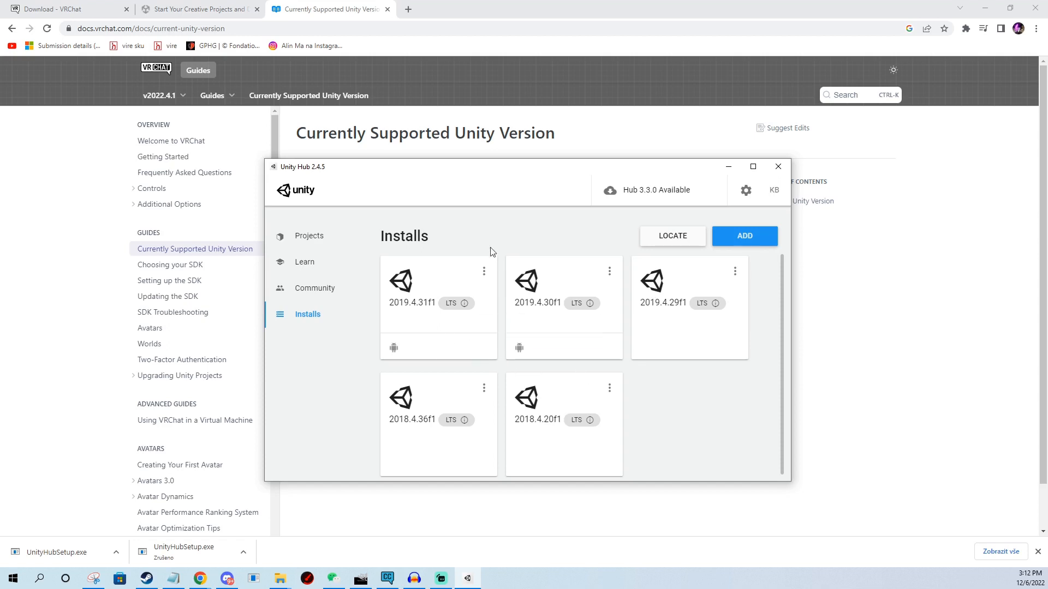
mouse_move(464, 303)
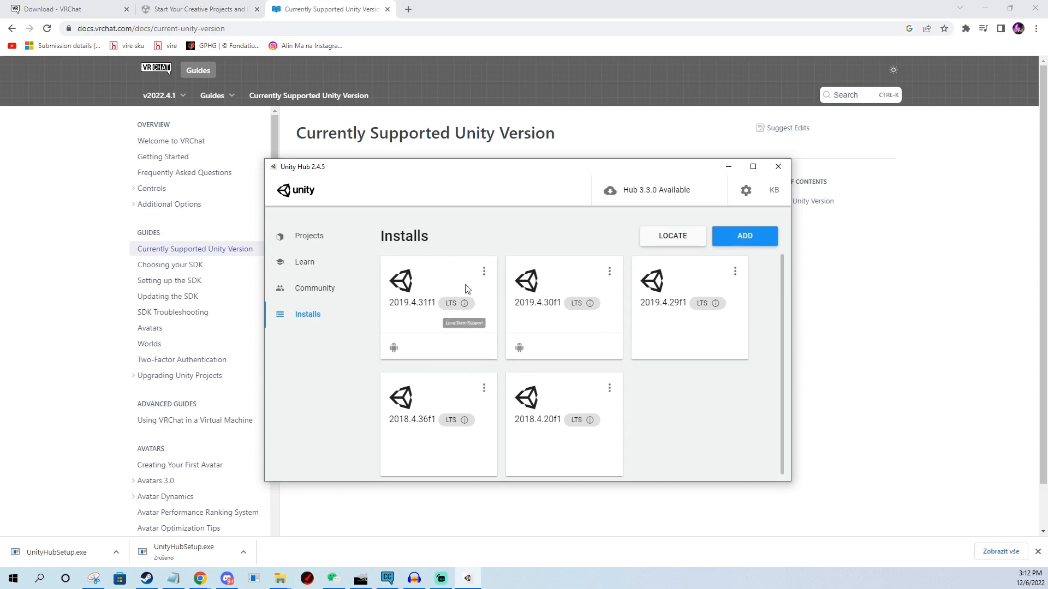
mouse_move(367, 262)
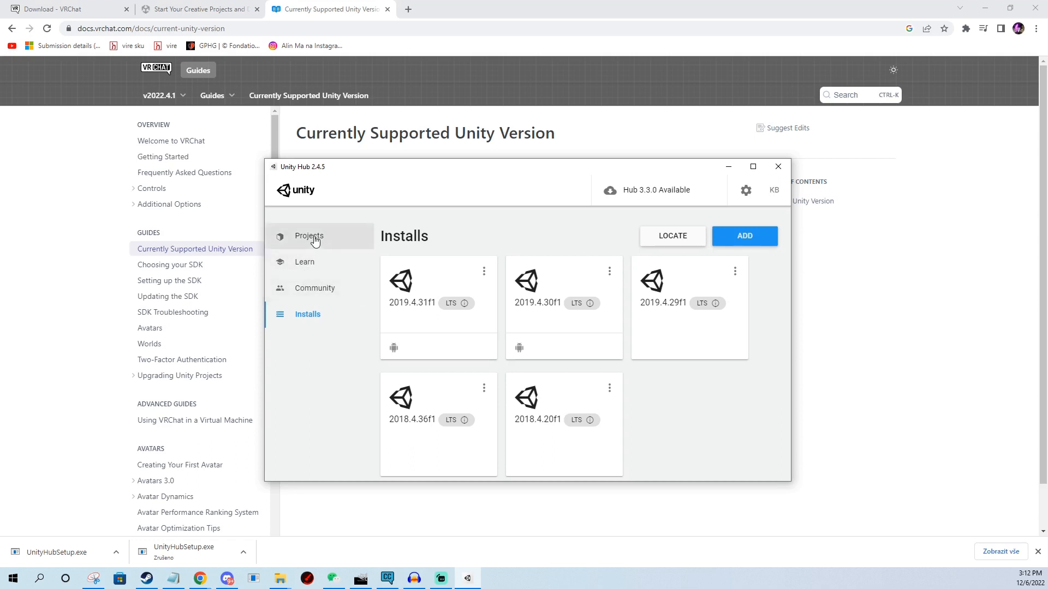
left_click(309, 236)
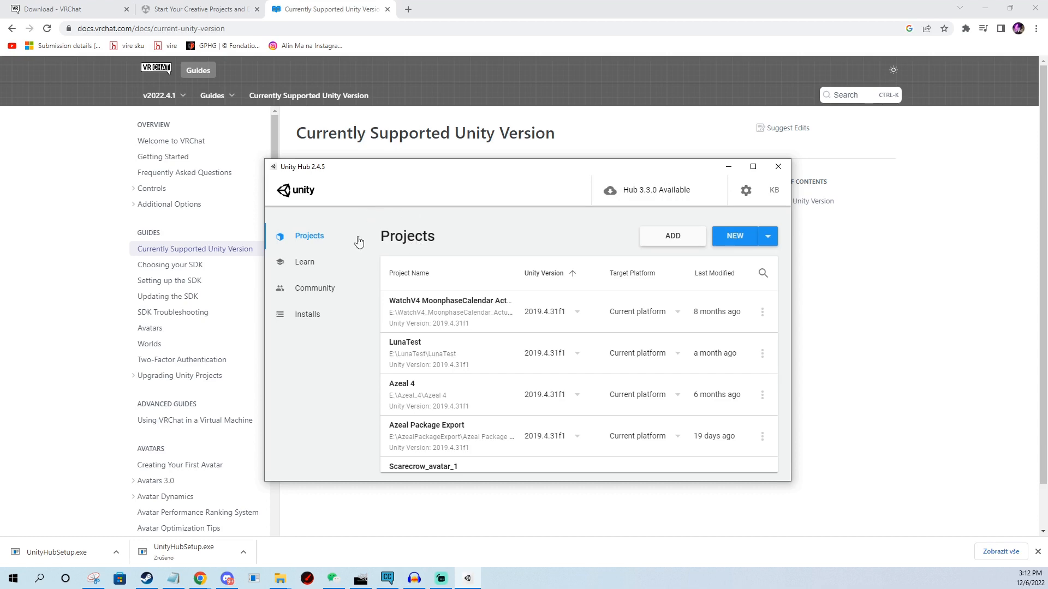
left_click(60, 9)
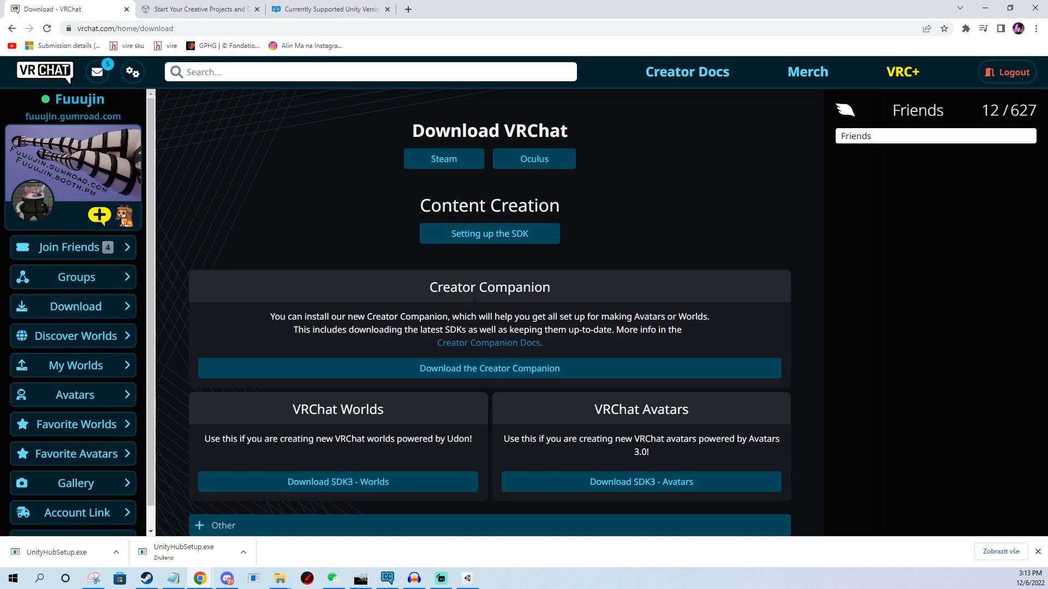
mouse_move(480, 369)
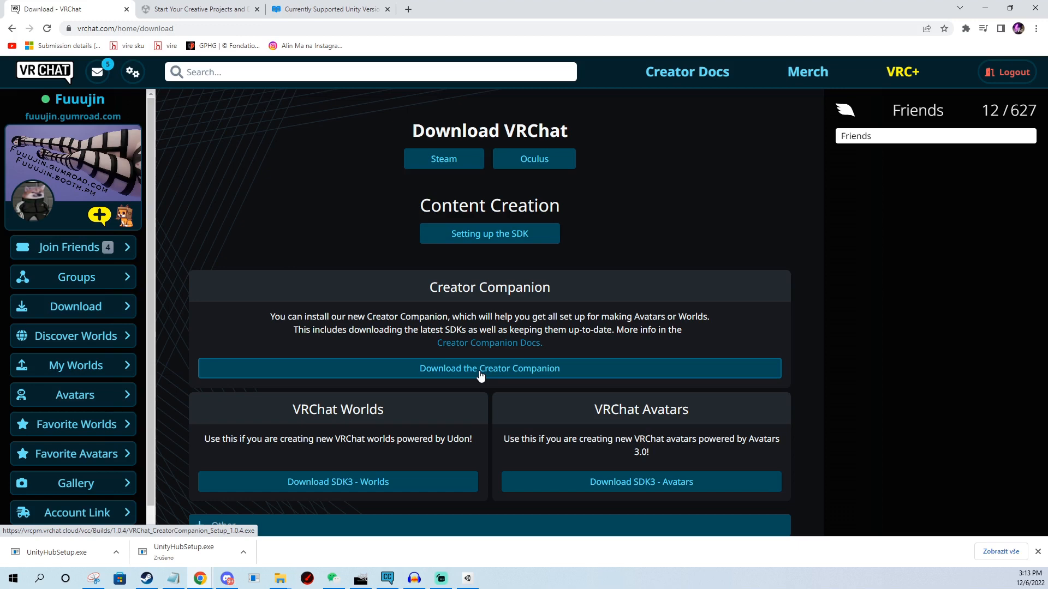
mouse_move(468, 327)
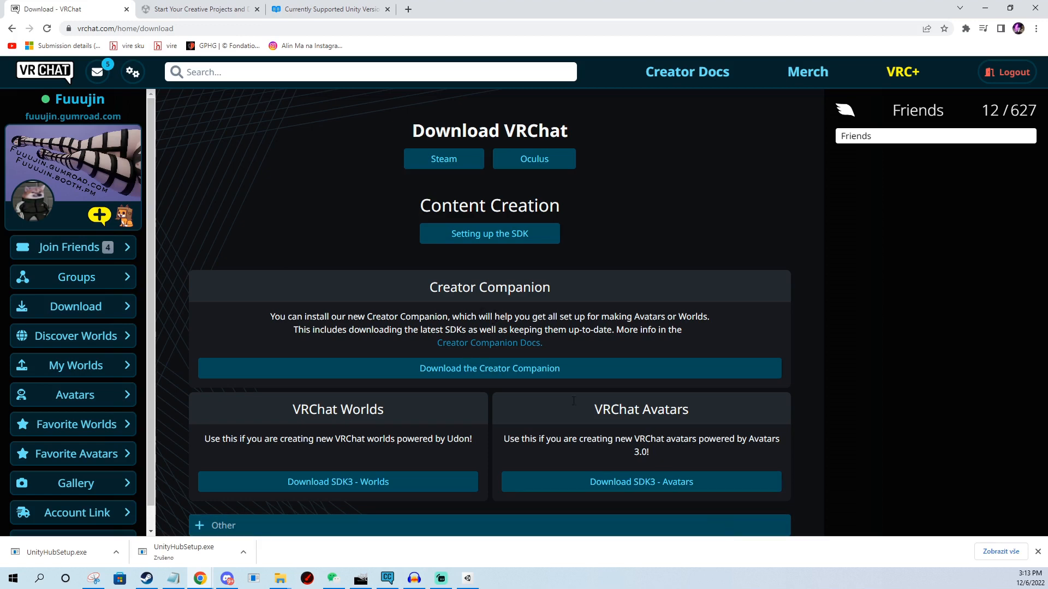
mouse_move(547, 279)
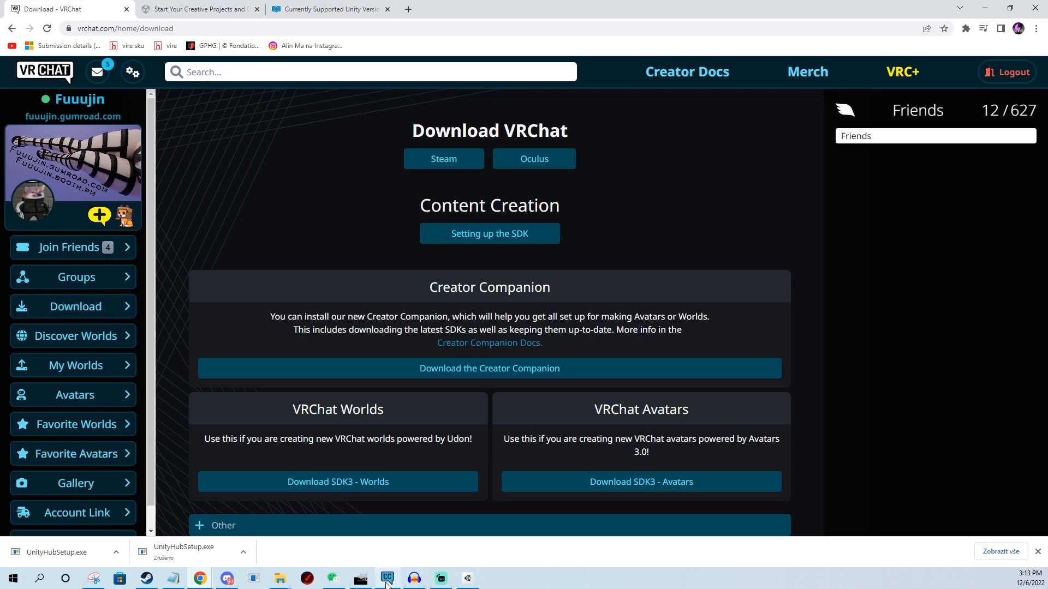
Create a new avatar project 'Avatar Test Upload' under E:\VRCAvatars in Creator Companion.
left_click(387, 578)
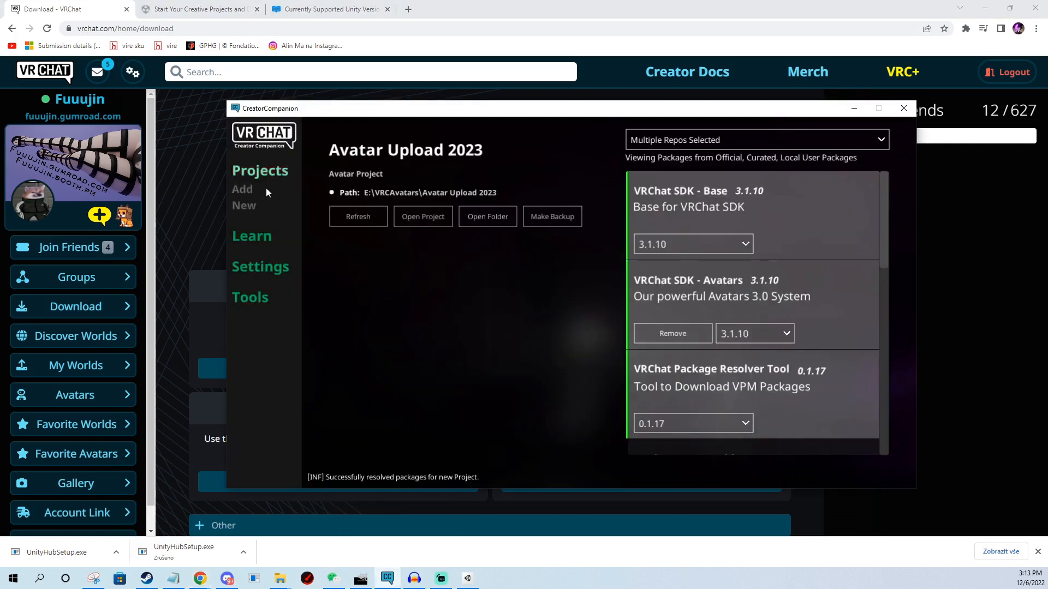
left_click(262, 133)
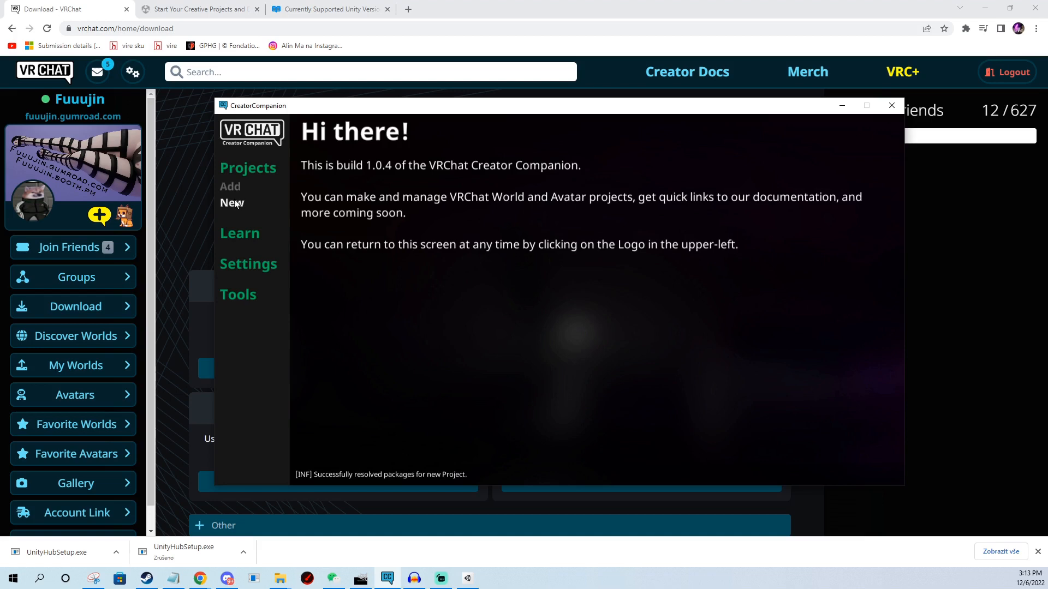
left_click(232, 203)
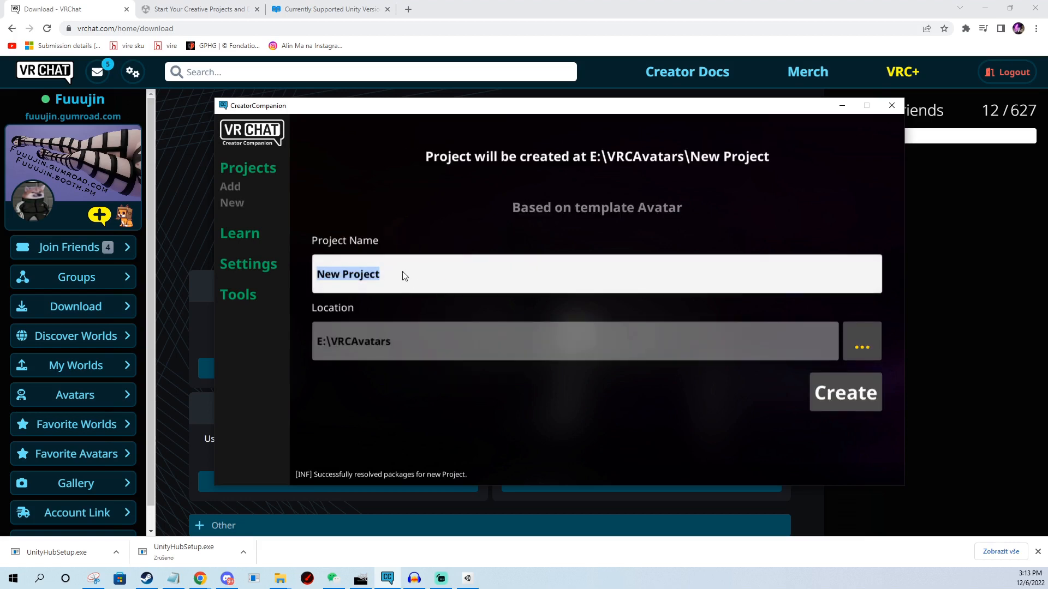
type("Avatar Test Upload")
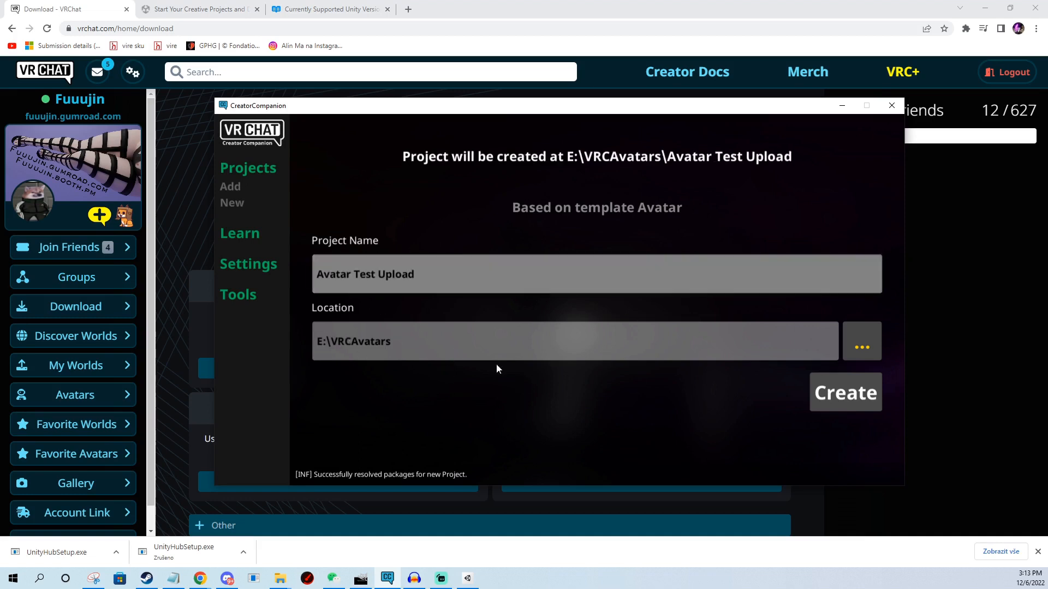
left_click(845, 393)
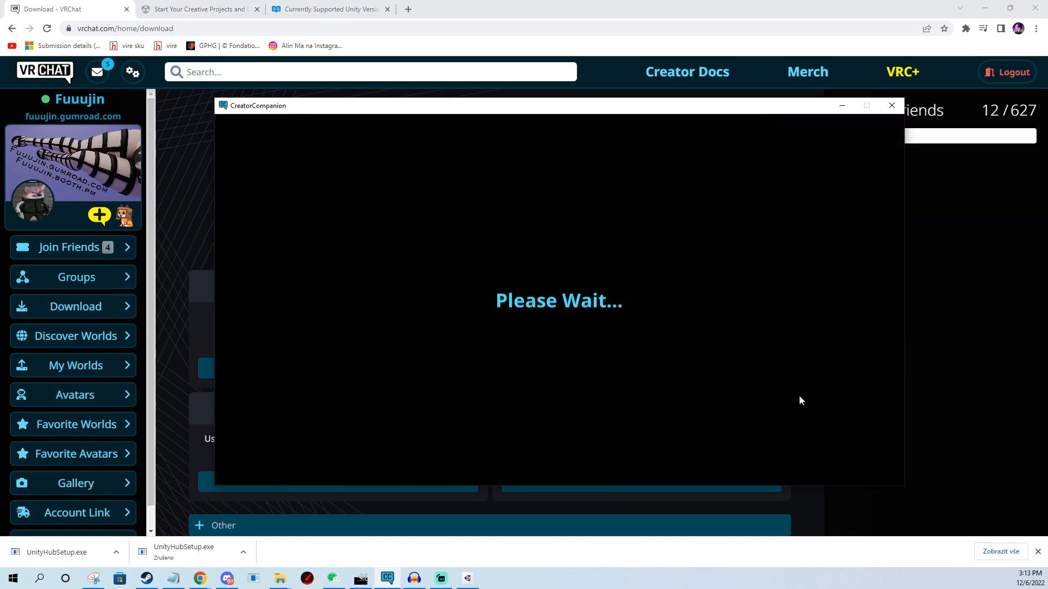
mouse_move(618, 321)
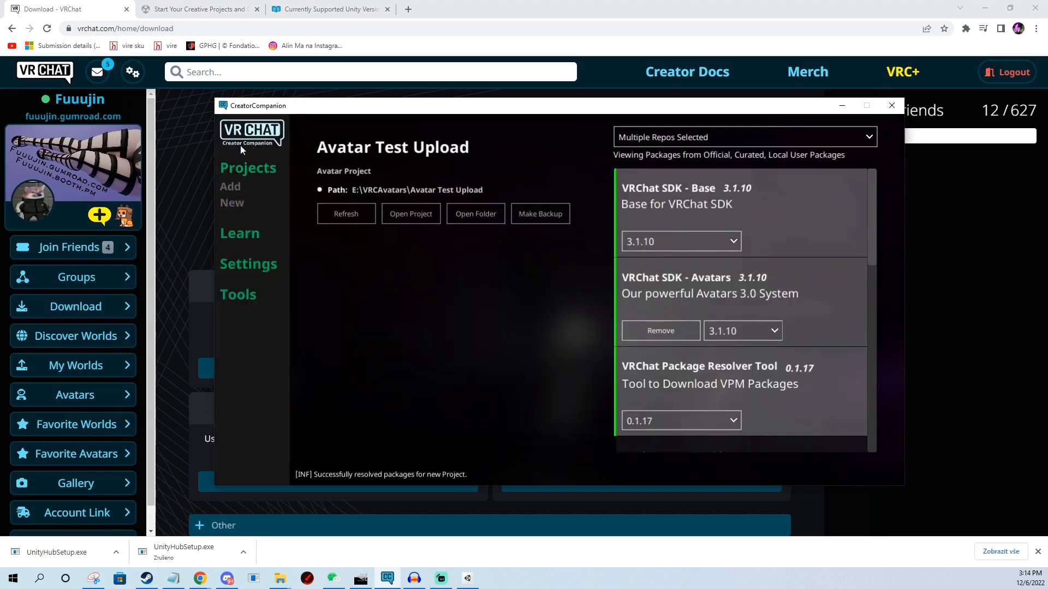
mouse_move(207, 146)
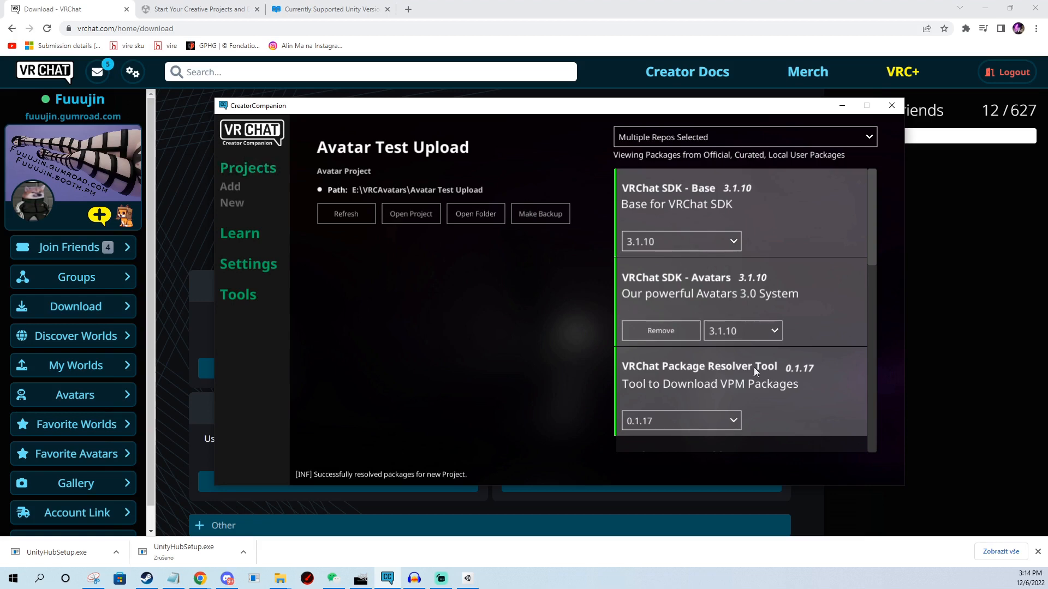
mouse_move(752, 268)
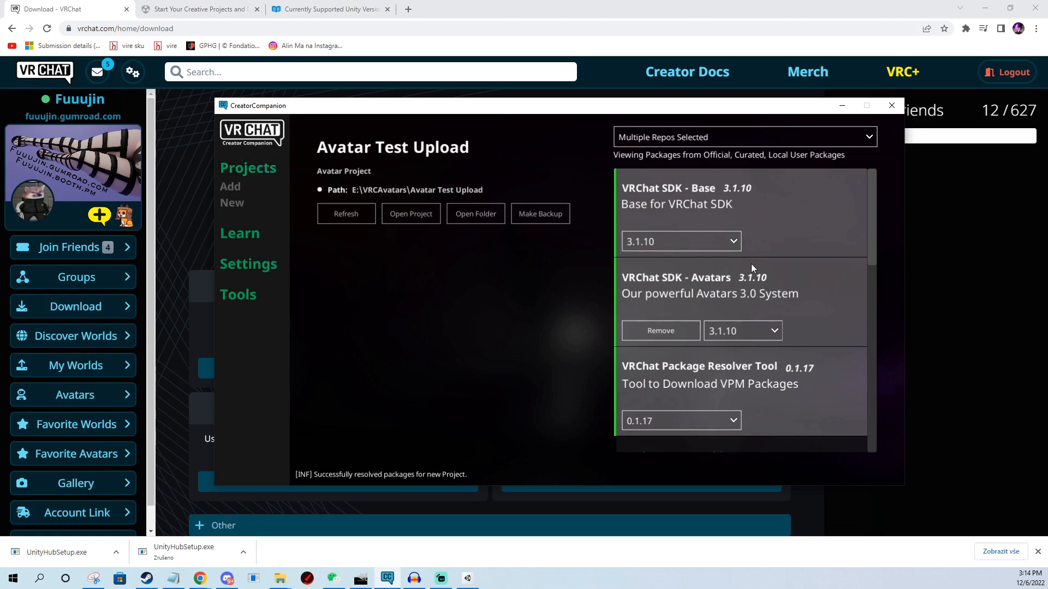
mouse_move(638, 211)
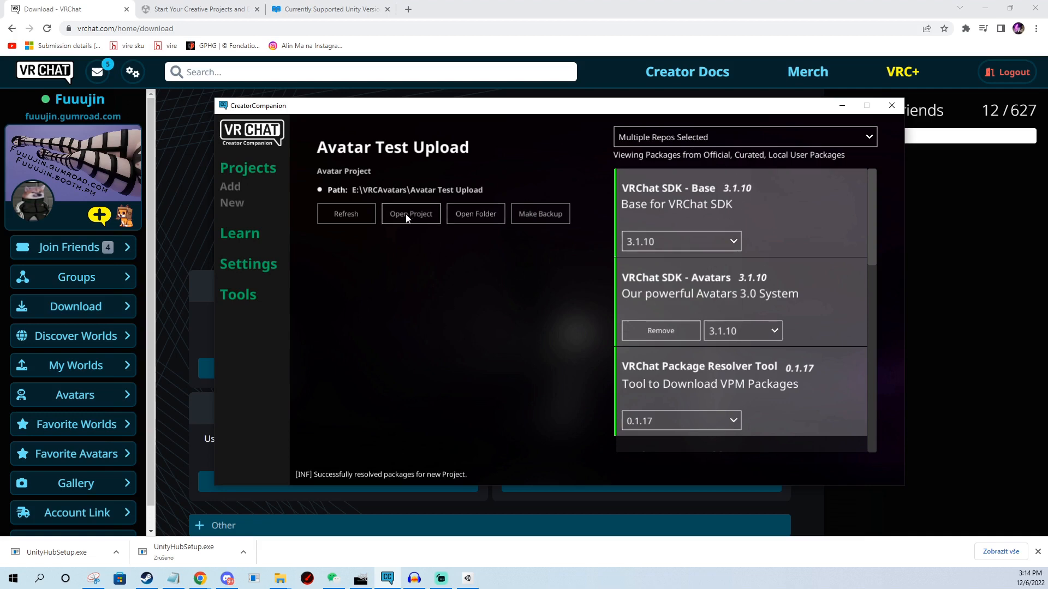
Open the Avatar Test Upload project in Unity 2019.4.31f1.
left_click(410, 214)
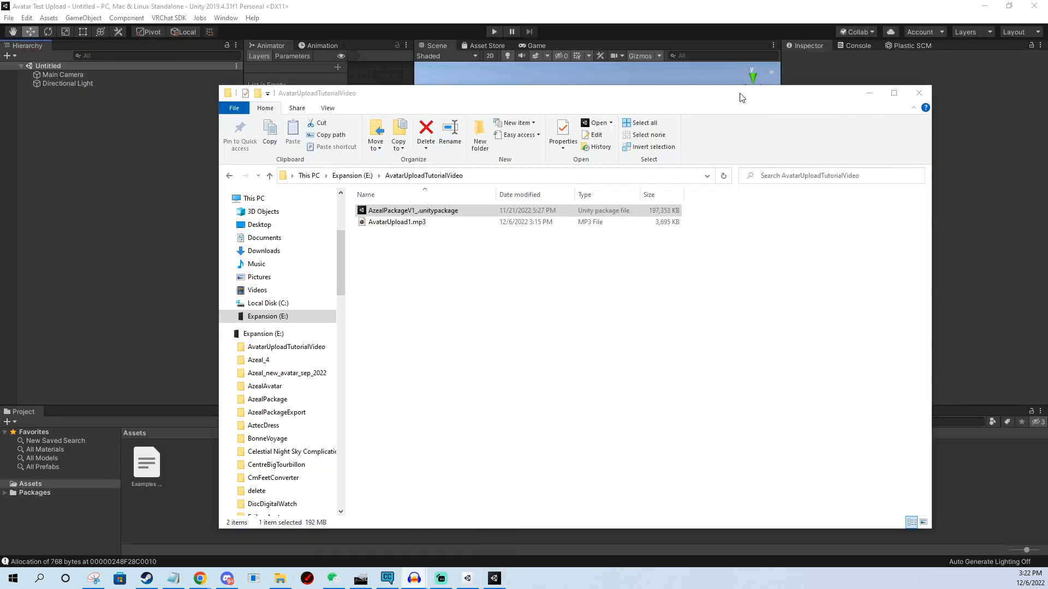
Bring Unity forward and open the import window for AzealPackageV1_.unitypackage.
left_click(918, 92)
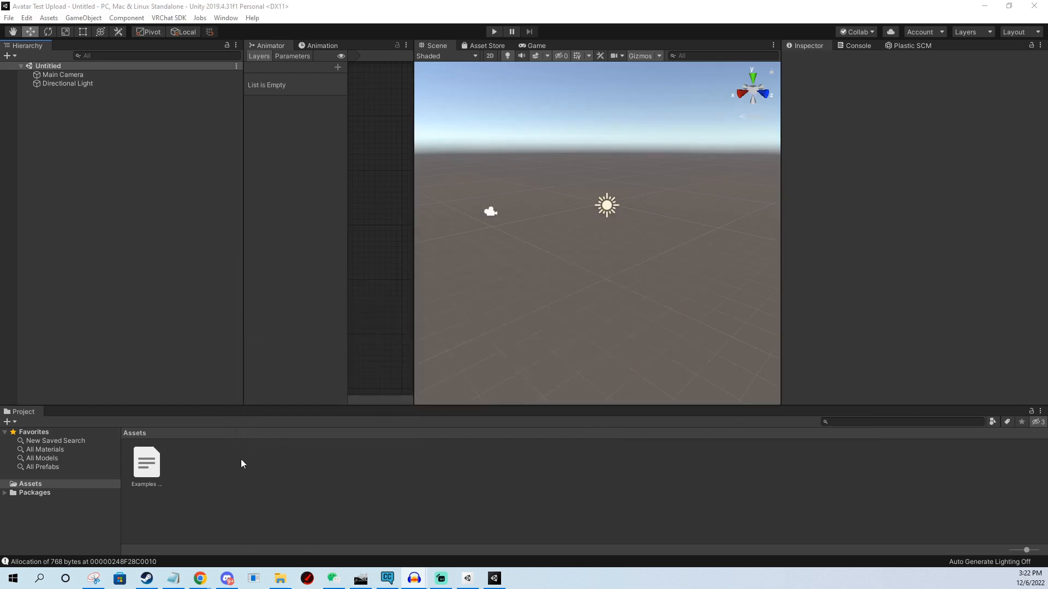
mouse_move(504, 182)
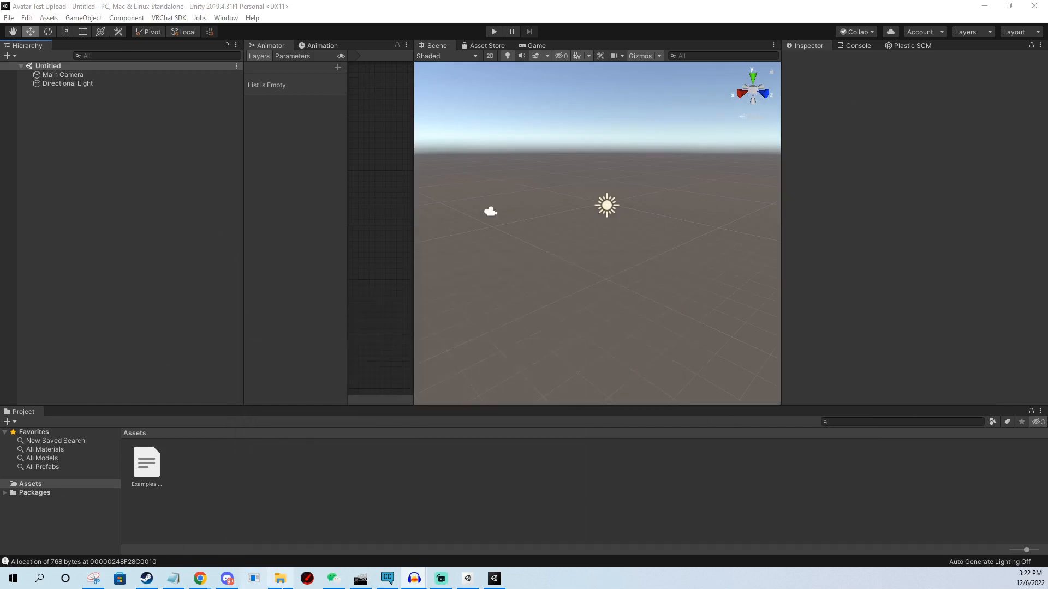
left_click(280, 578)
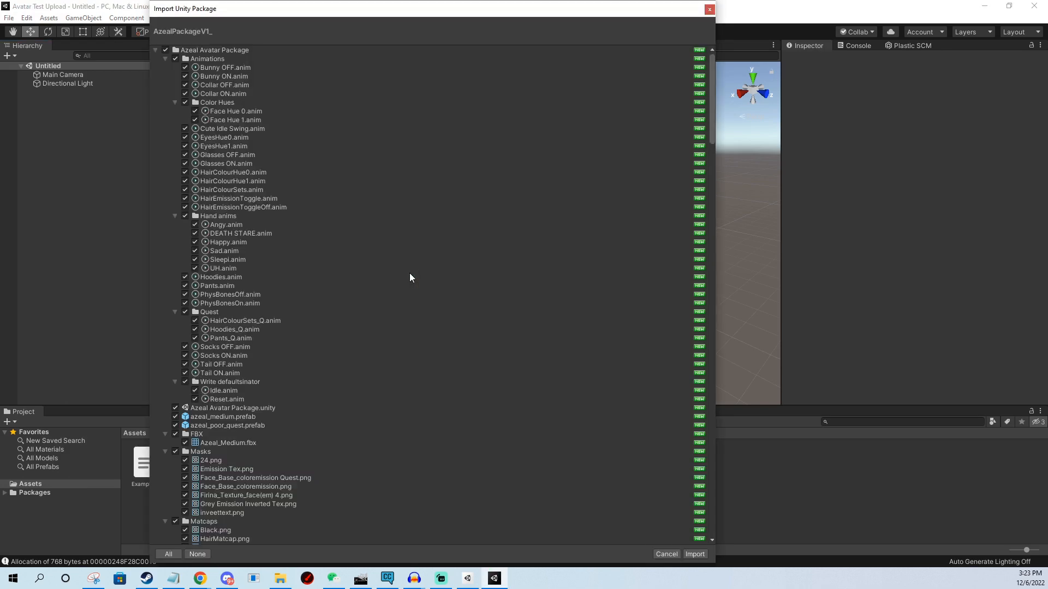
Import every item of the AzealPackageV1 package into the project.
scroll("down", 3)
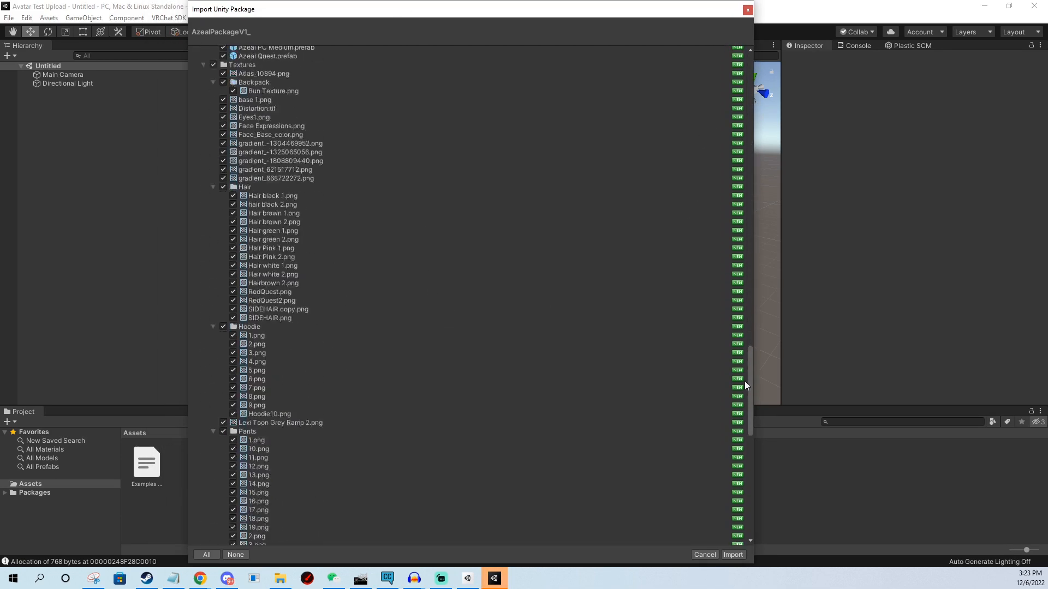
left_click(733, 555)
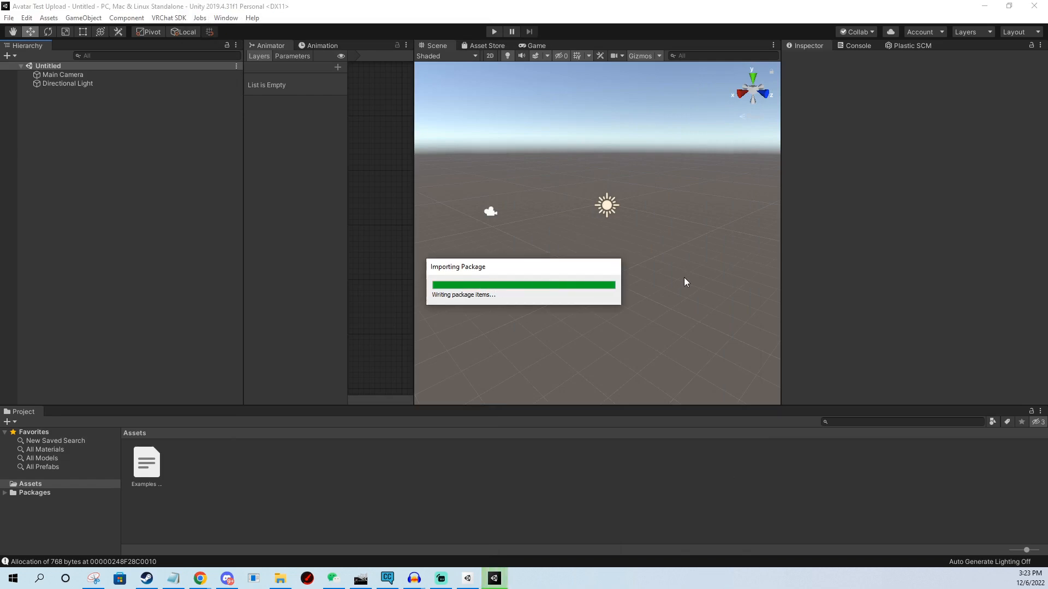
mouse_move(440, 501)
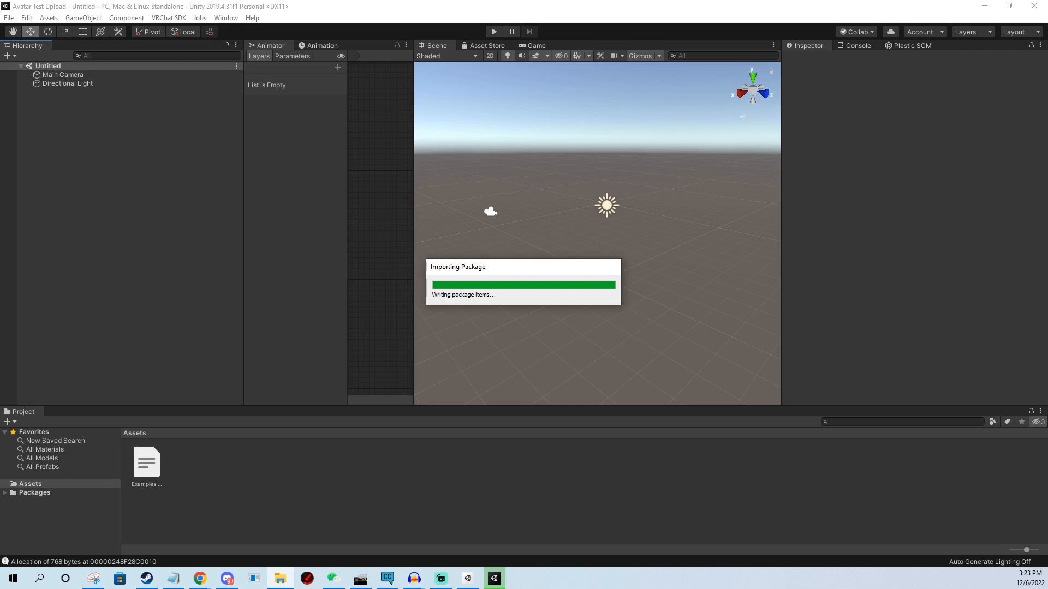
mouse_move(488, 269)
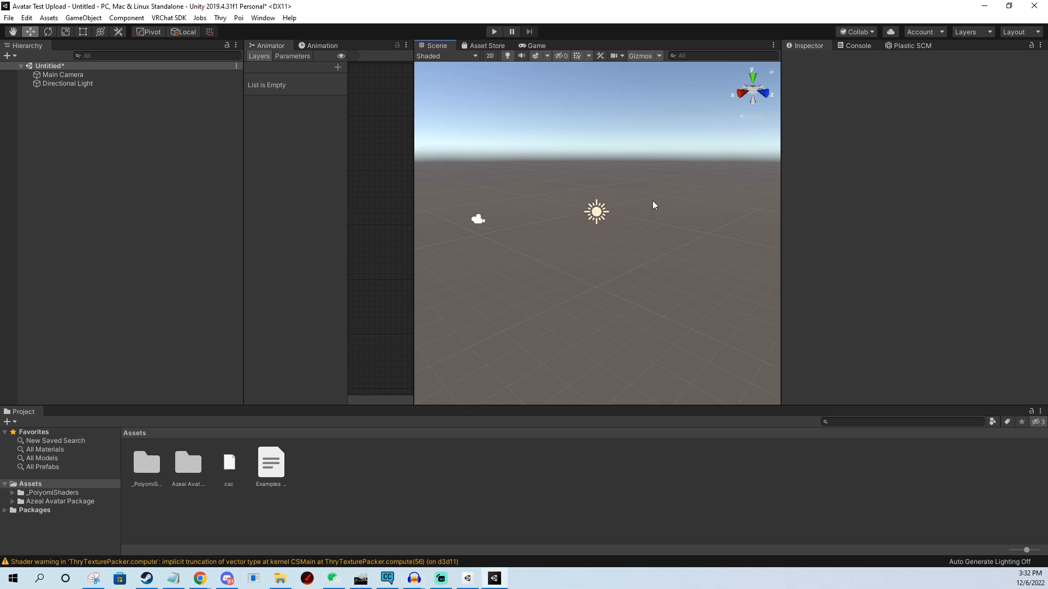
mouse_move(629, 223)
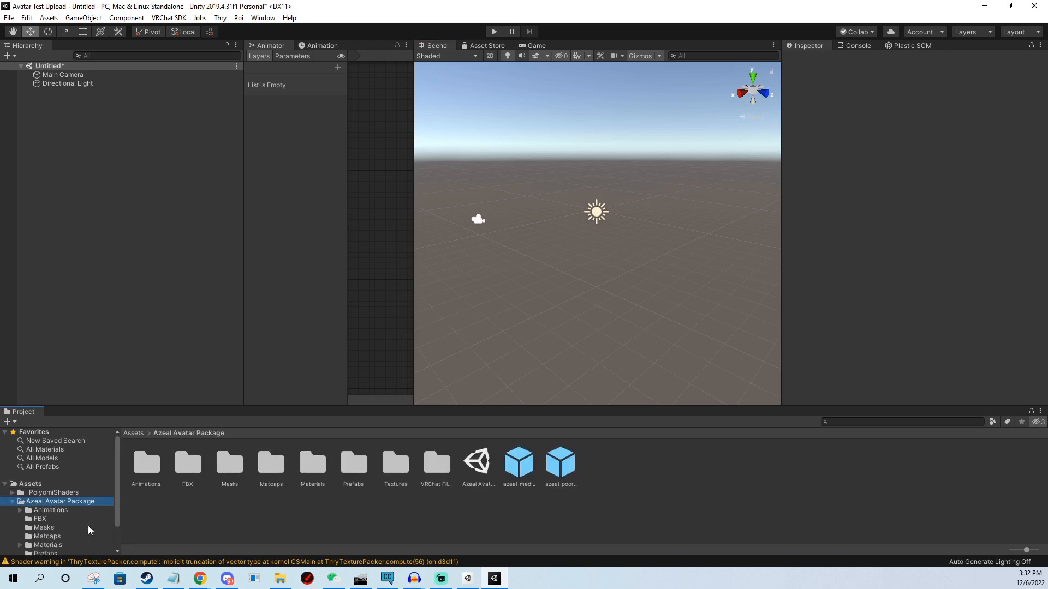
Open the Azeal Avatar Package scene, saving the untitled scene as 'Old'.
scroll("down", 3)
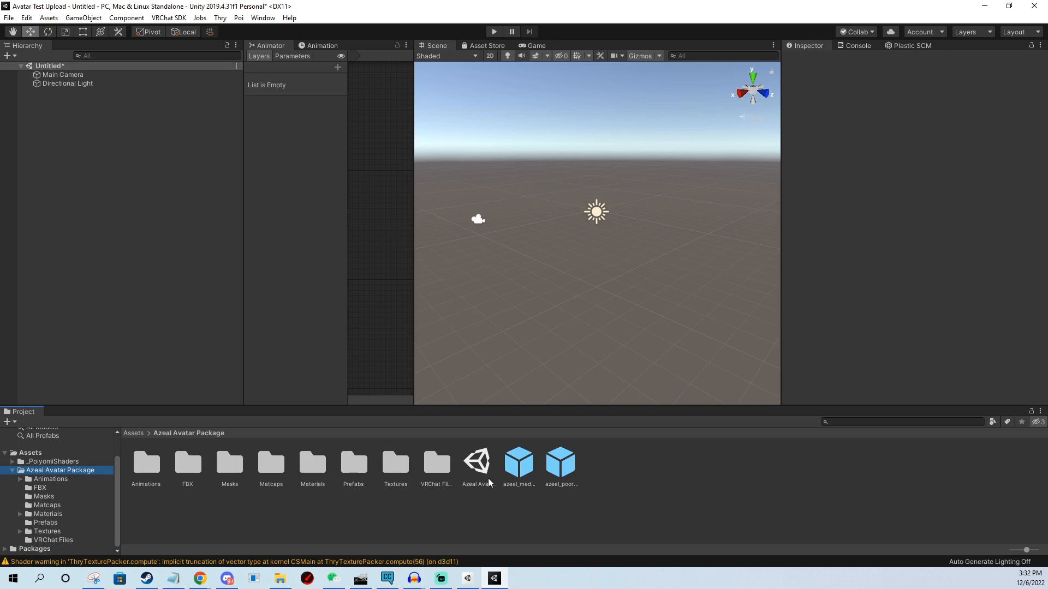
left_click(477, 464)
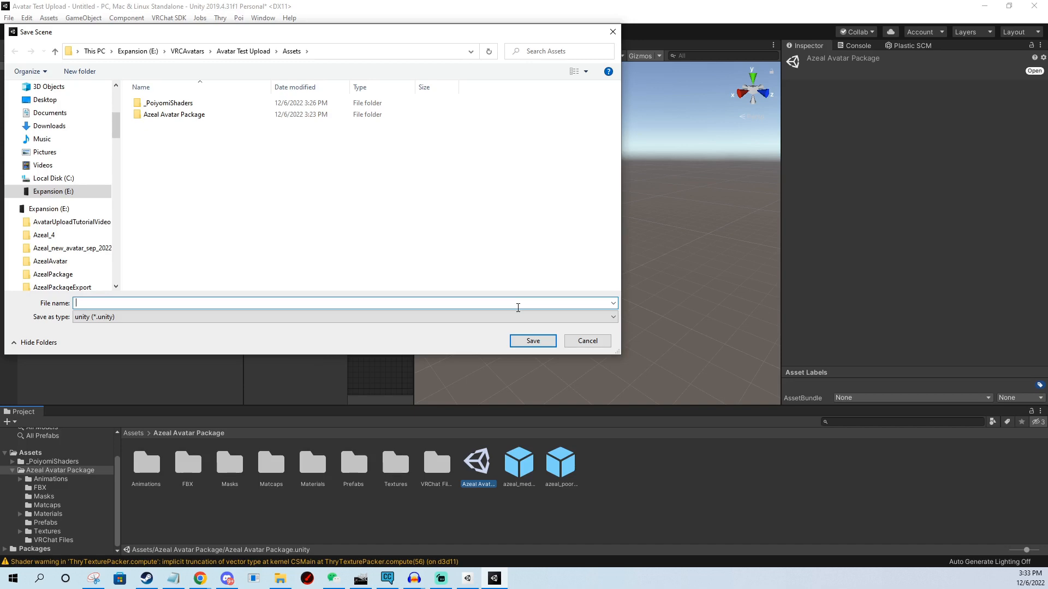
type("Old")
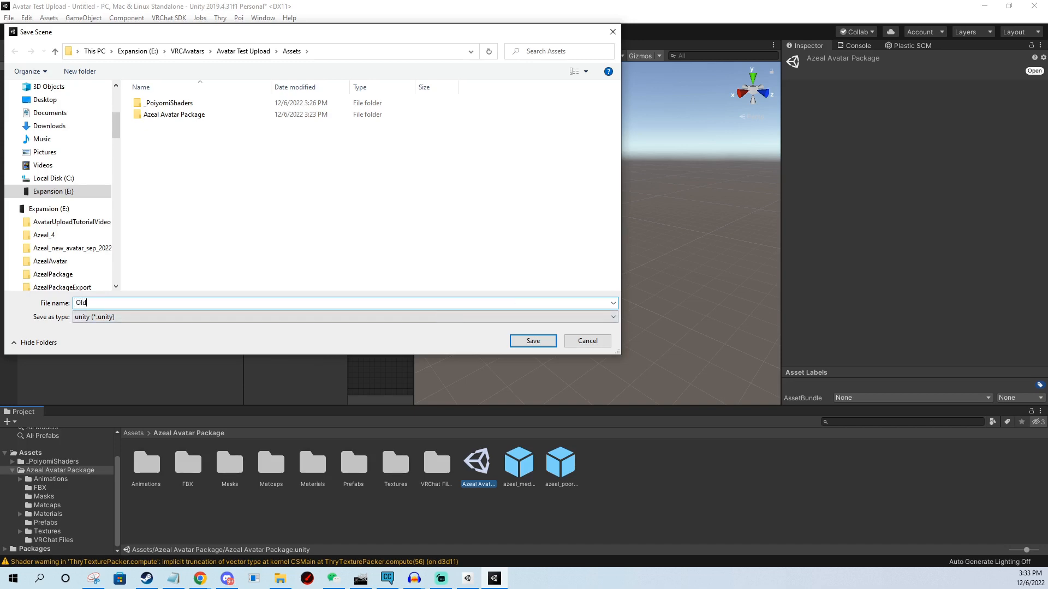
left_click(532, 341)
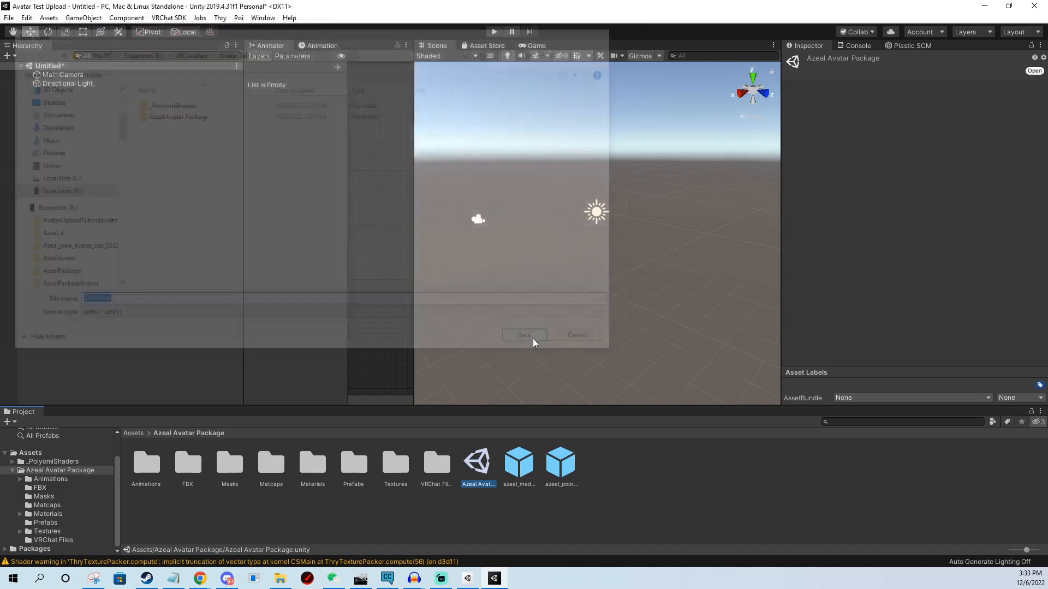
left_click(524, 335)
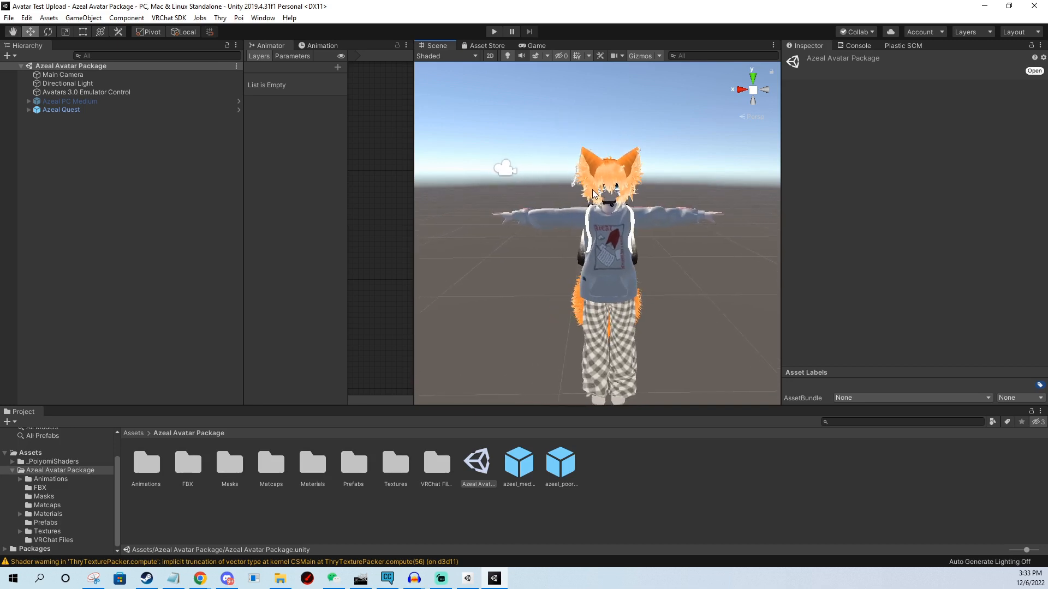
Disable Azeal Quest, enable Azeal PC Medium, and select Azeal PC Medium.
left_click(61, 110)
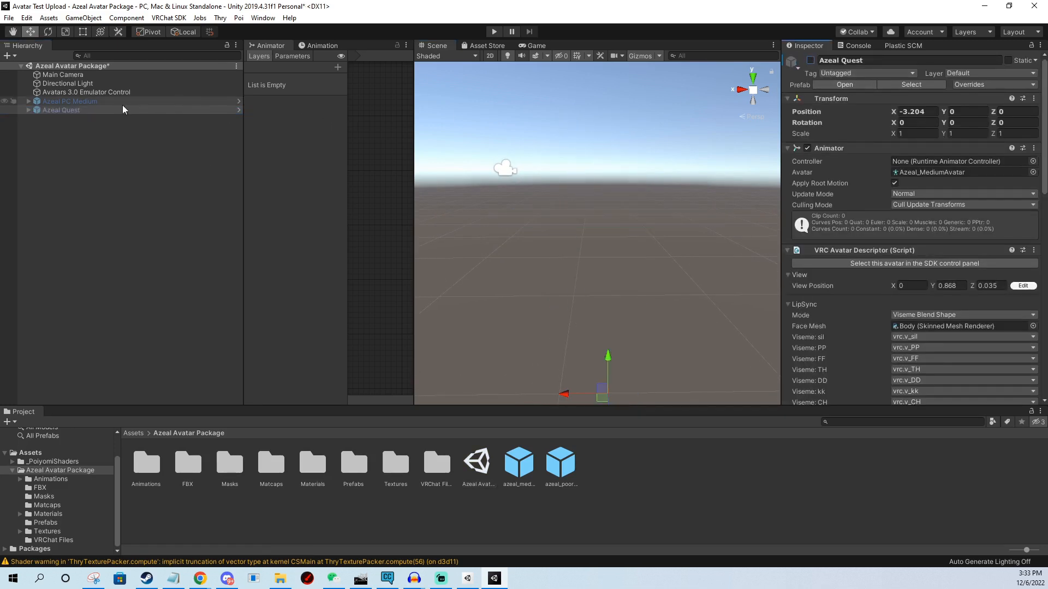
left_click(69, 101)
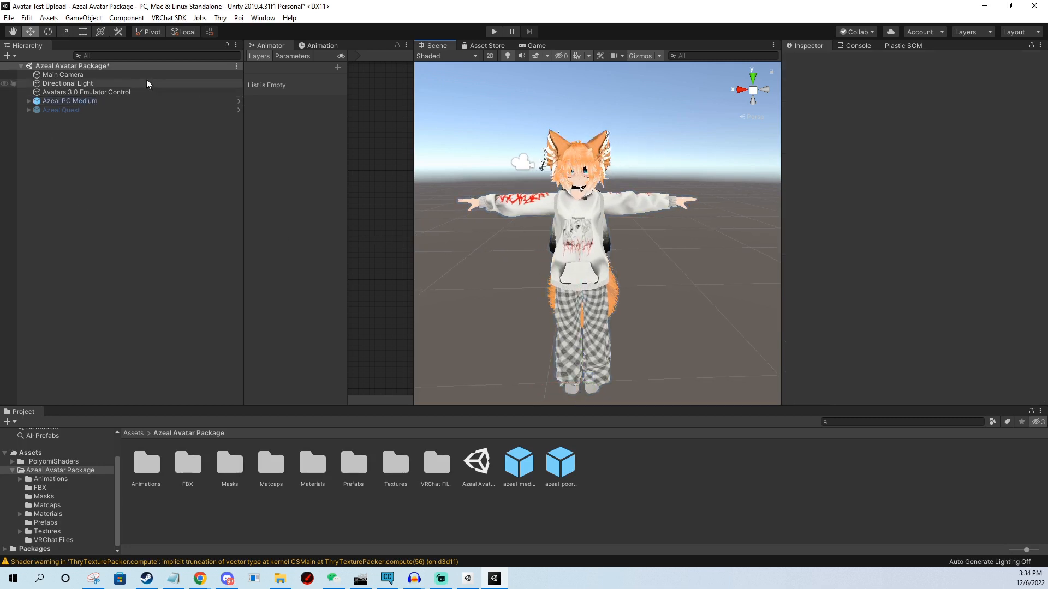
left_click(69, 101)
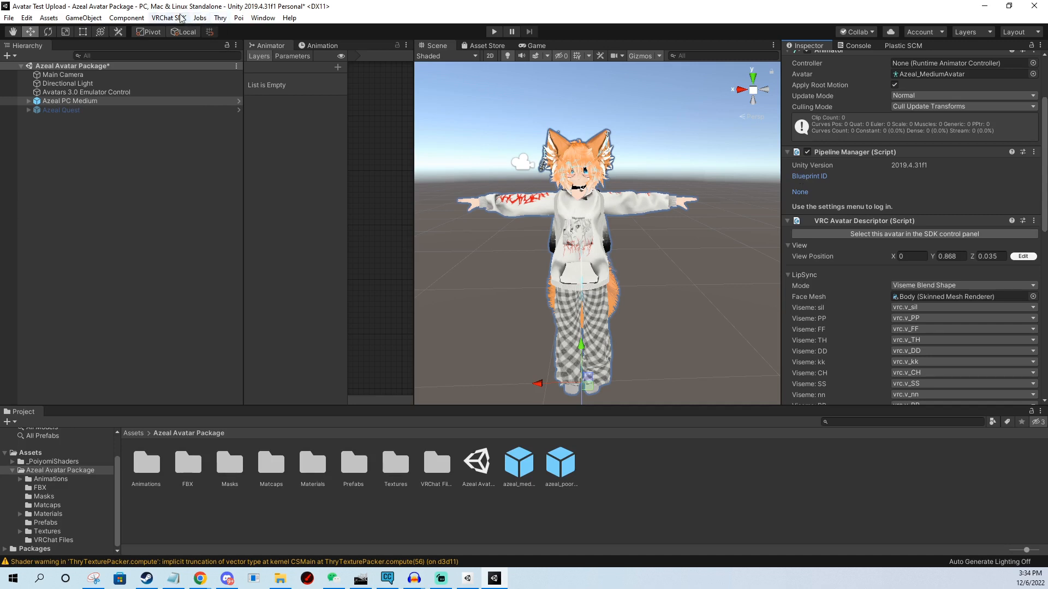
Open the VRChat SDK control panel and sign in to an avatar-publishing account.
left_click(168, 18)
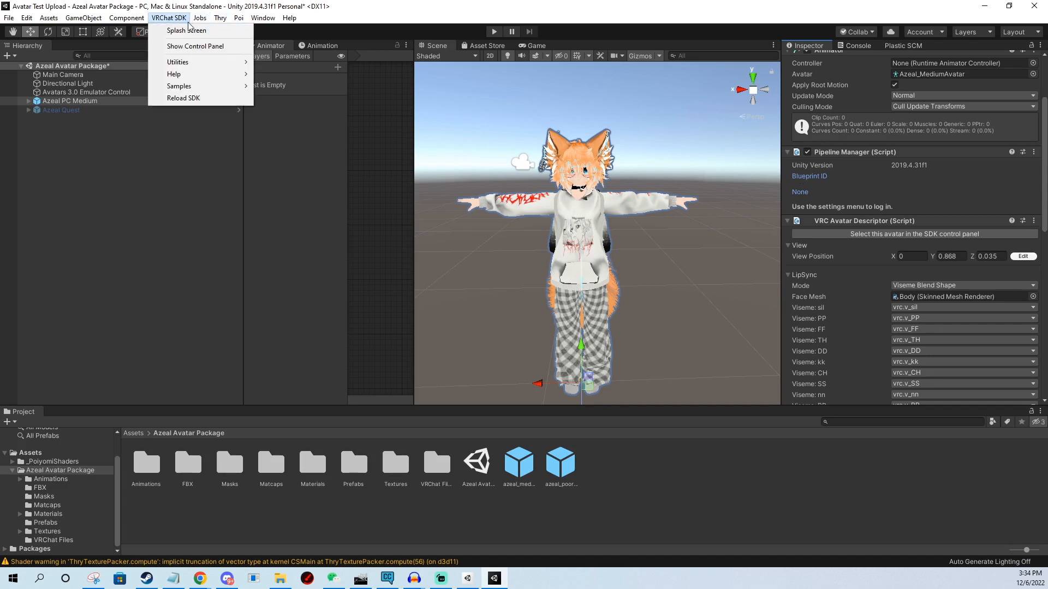
left_click(169, 17)
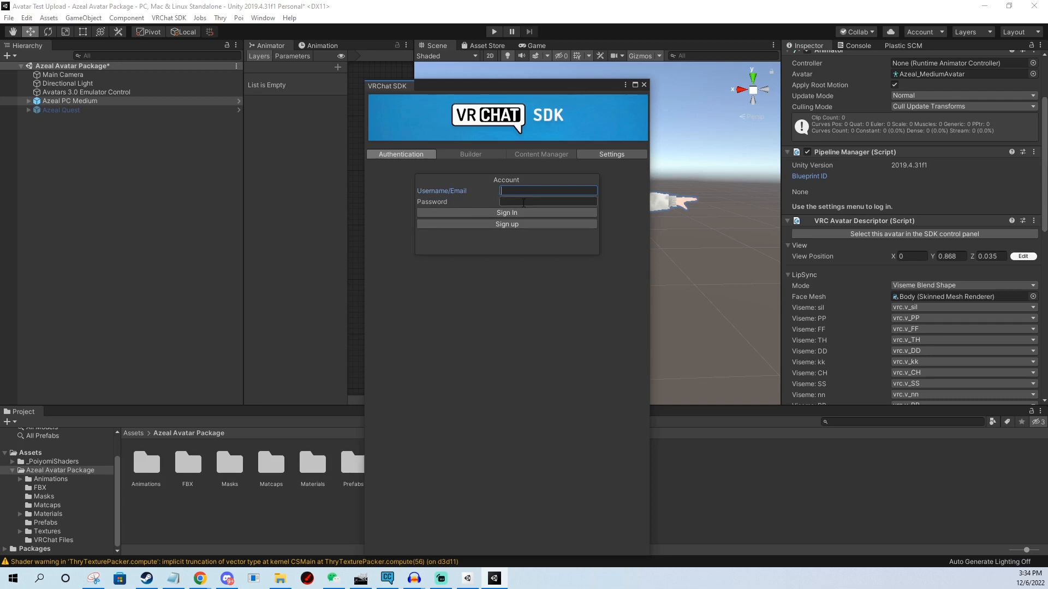
left_click(548, 202)
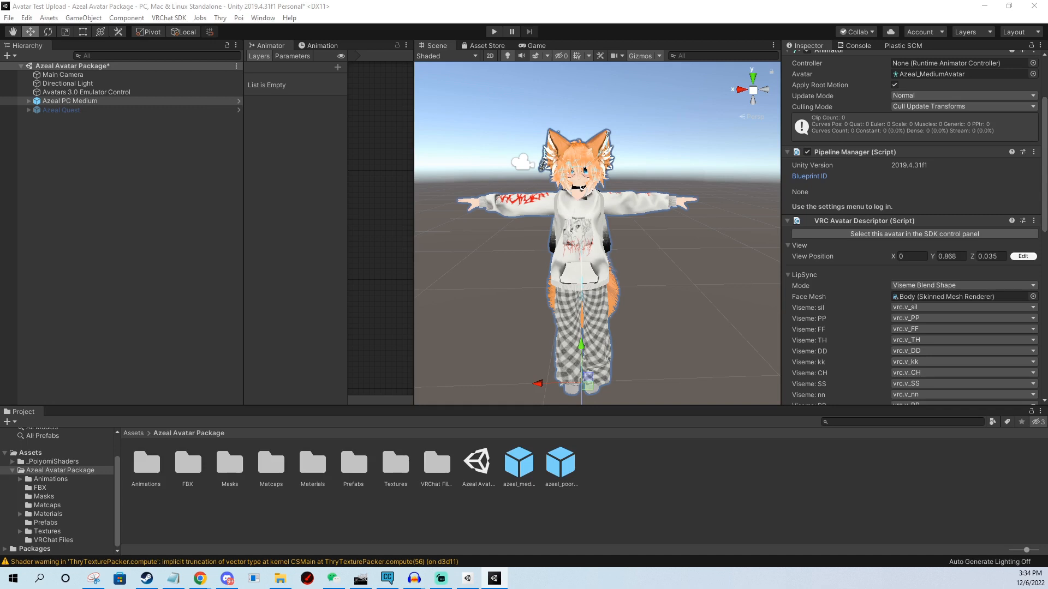
left_click(152, 19)
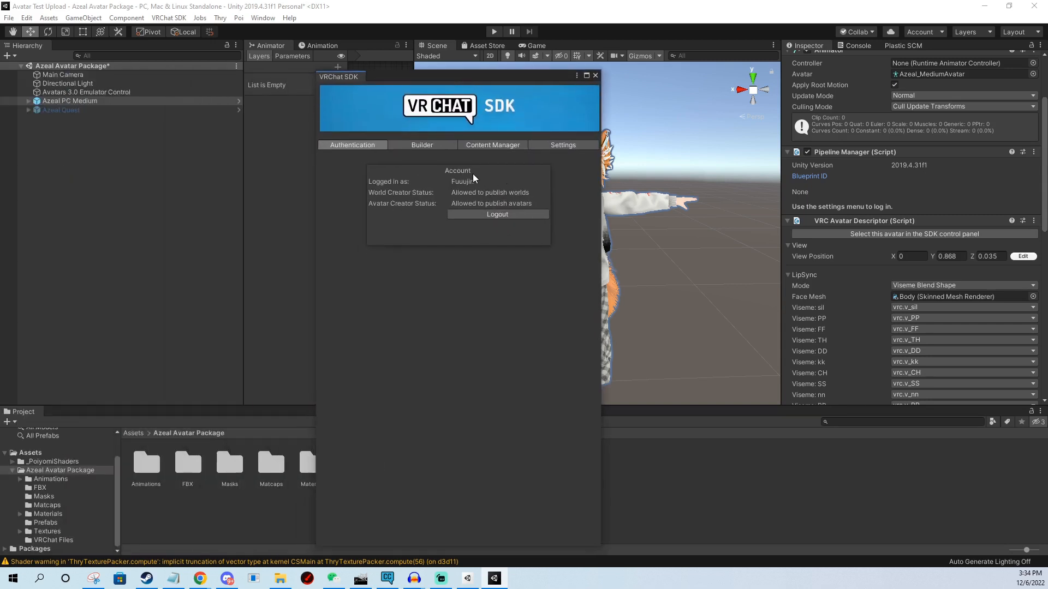
mouse_move(420, 206)
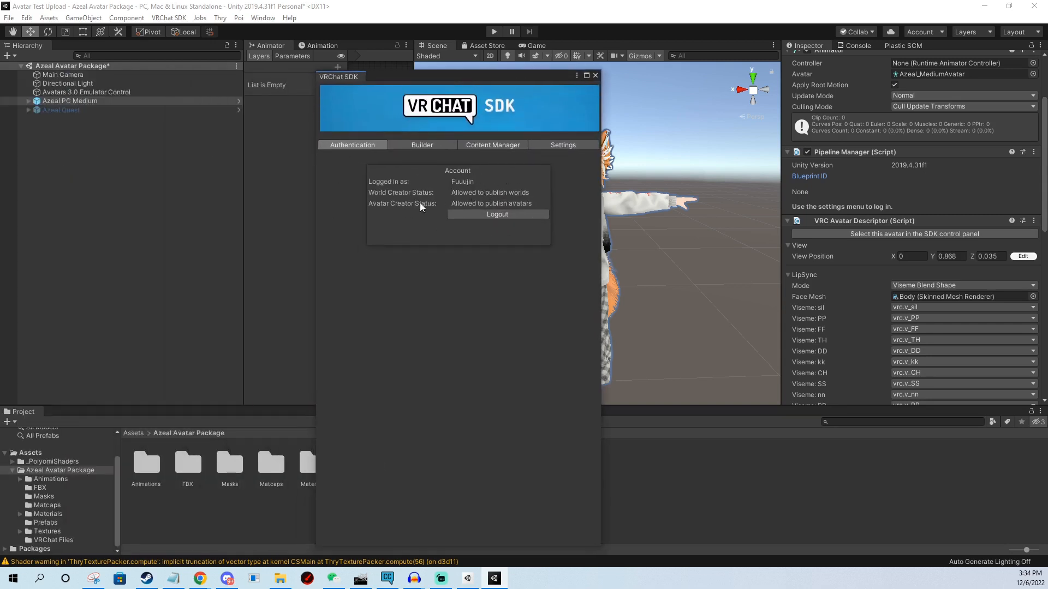
mouse_move(521, 207)
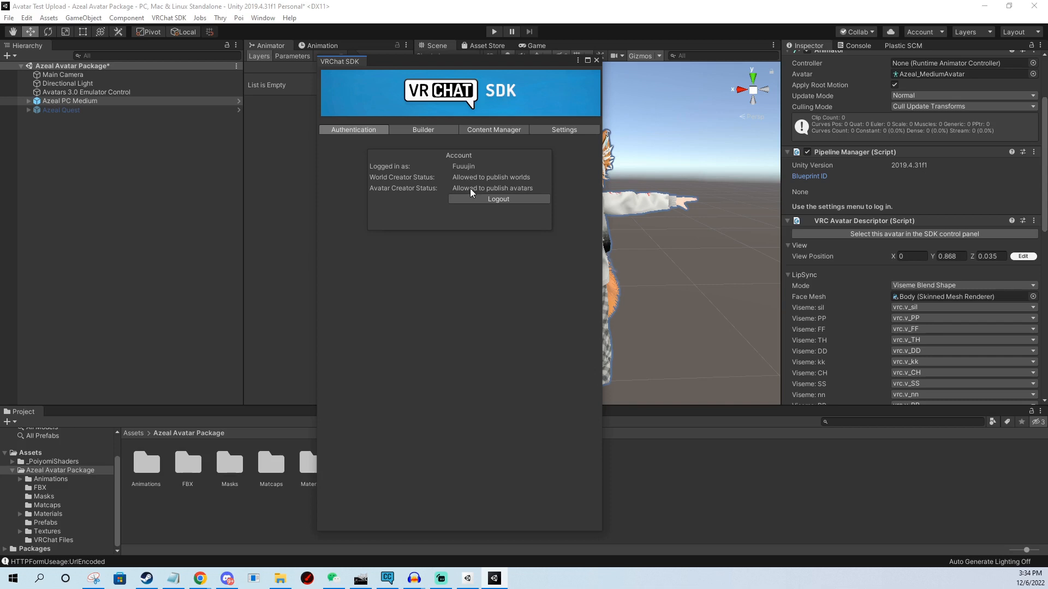
mouse_move(527, 191)
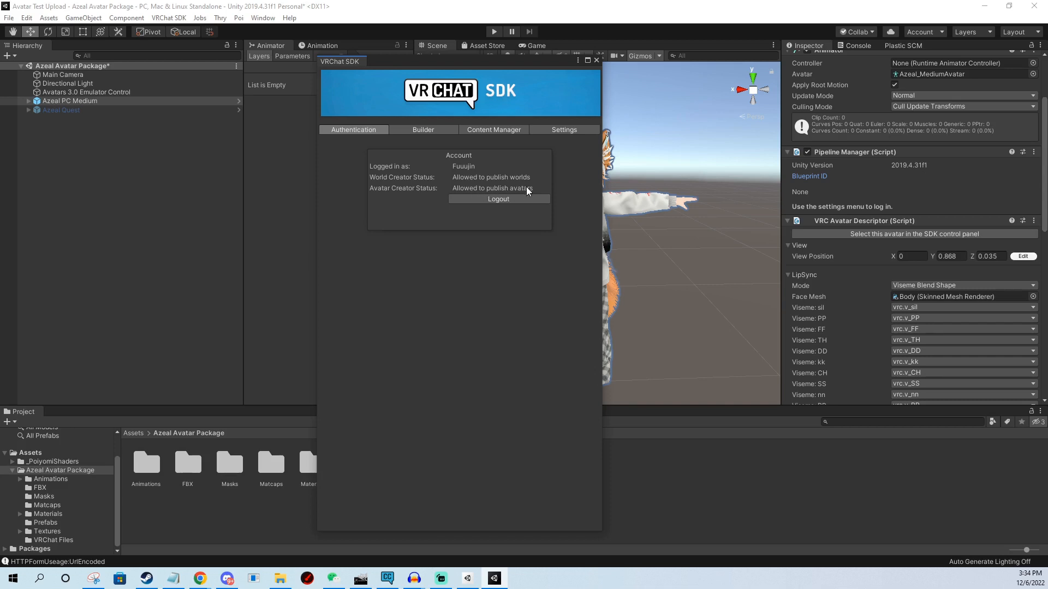
mouse_move(437, 208)
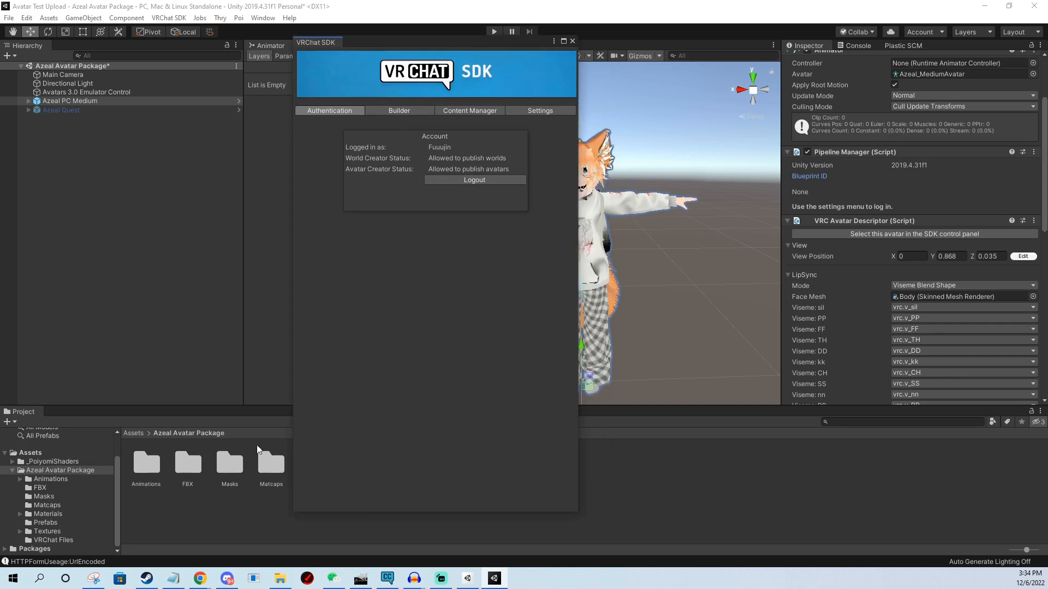
mouse_move(86, 562)
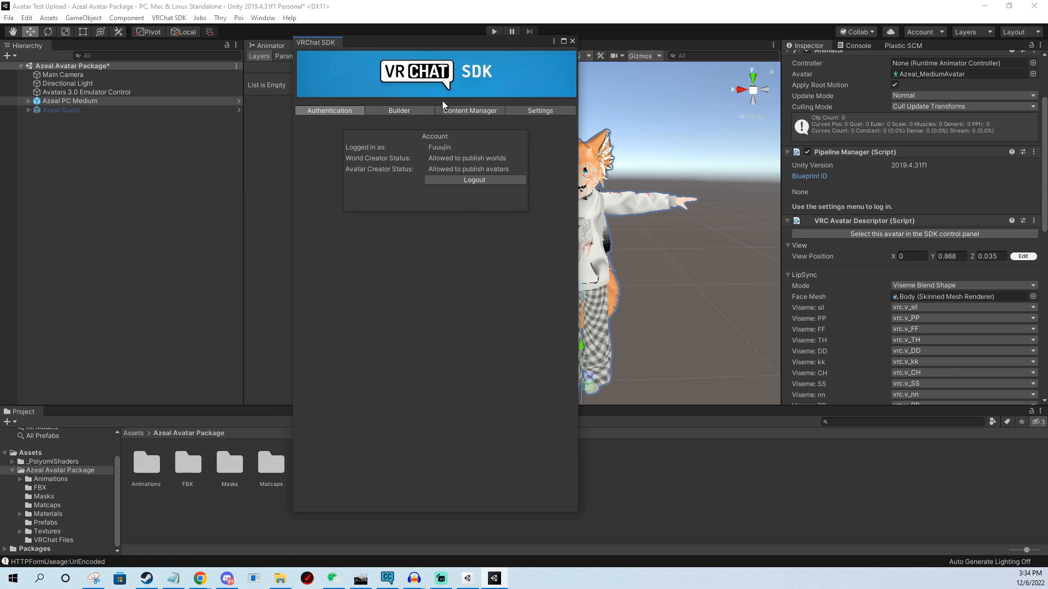
mouse_move(410, 140)
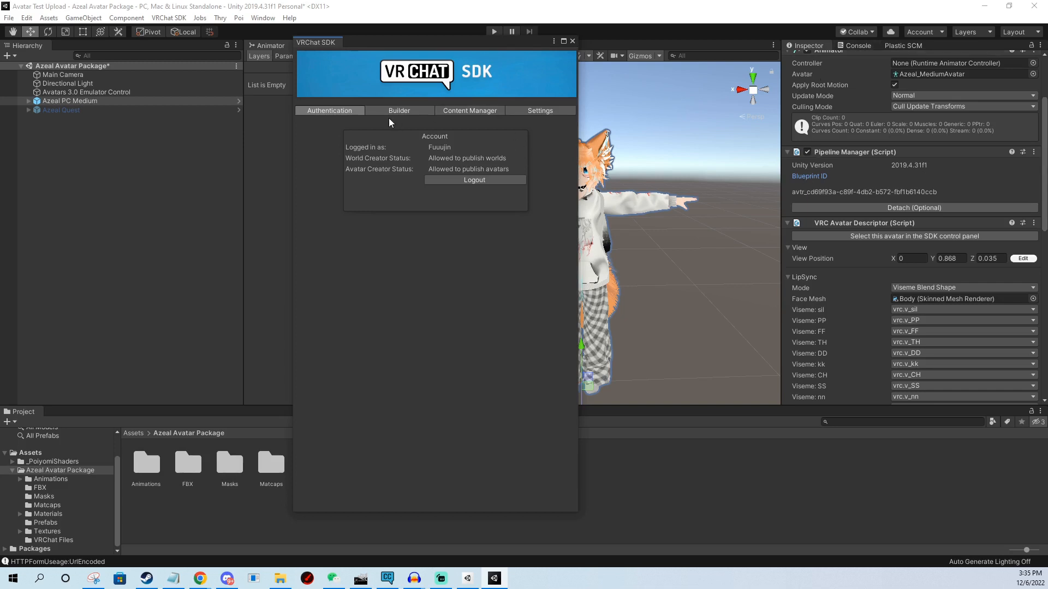
mouse_move(151, 501)
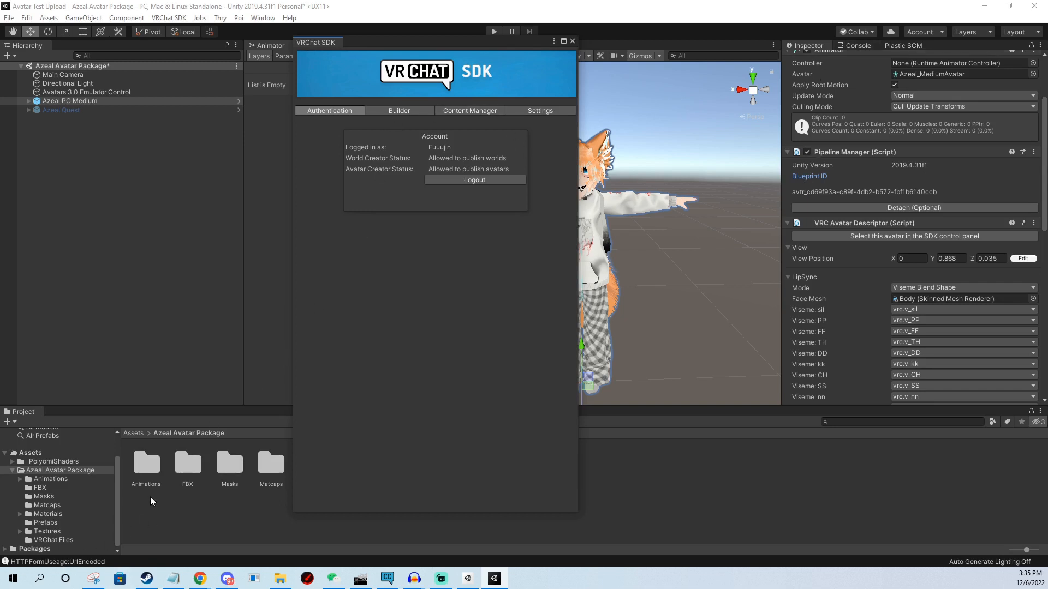
mouse_move(182, 465)
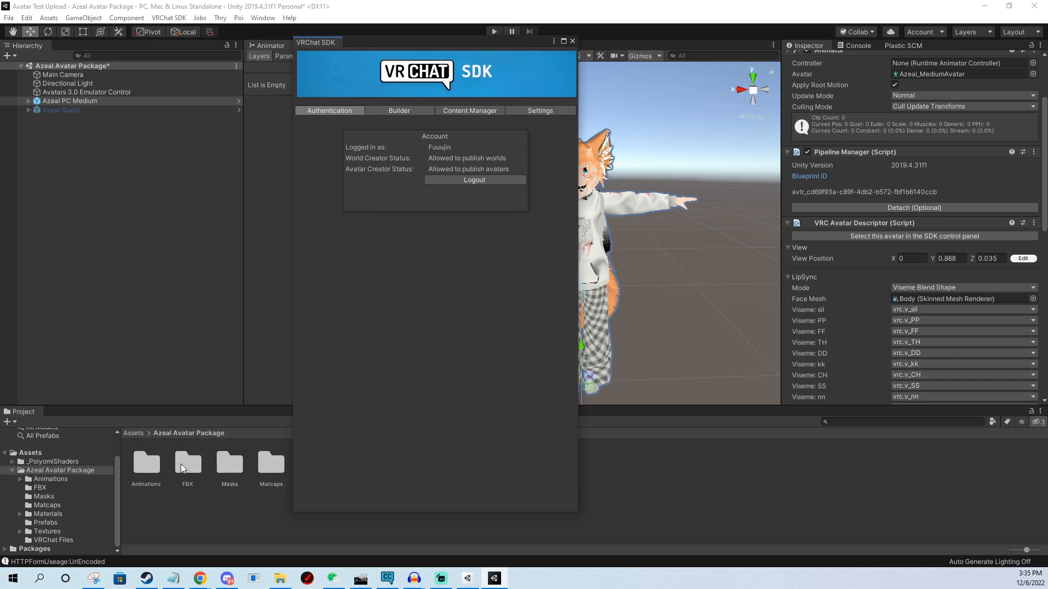
mouse_move(413, 182)
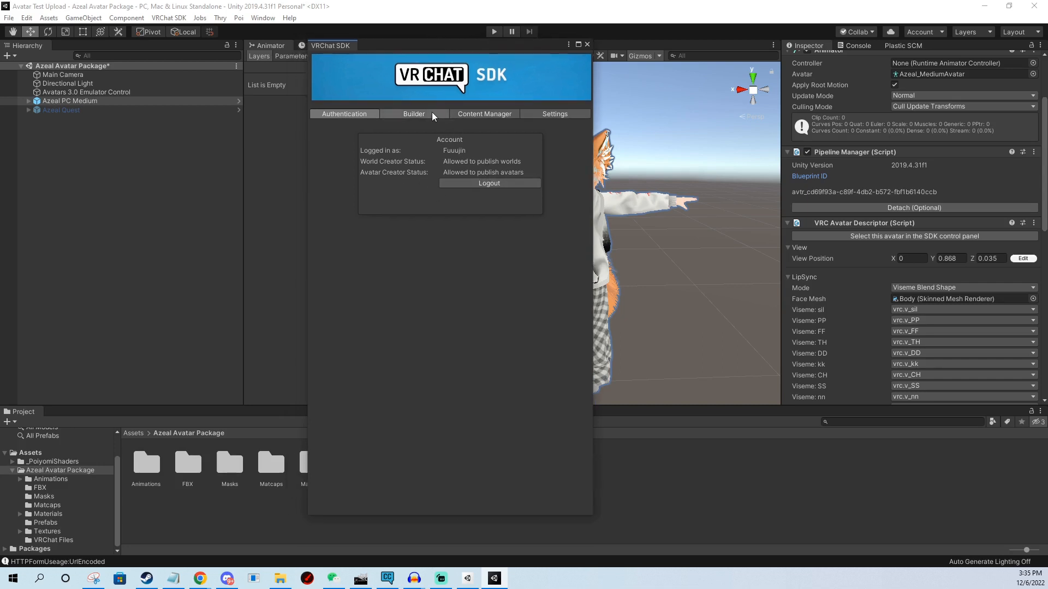
Show the Builder tab's build checks, move the SDK panel aside, and select the blueprint ID.
left_click(414, 113)
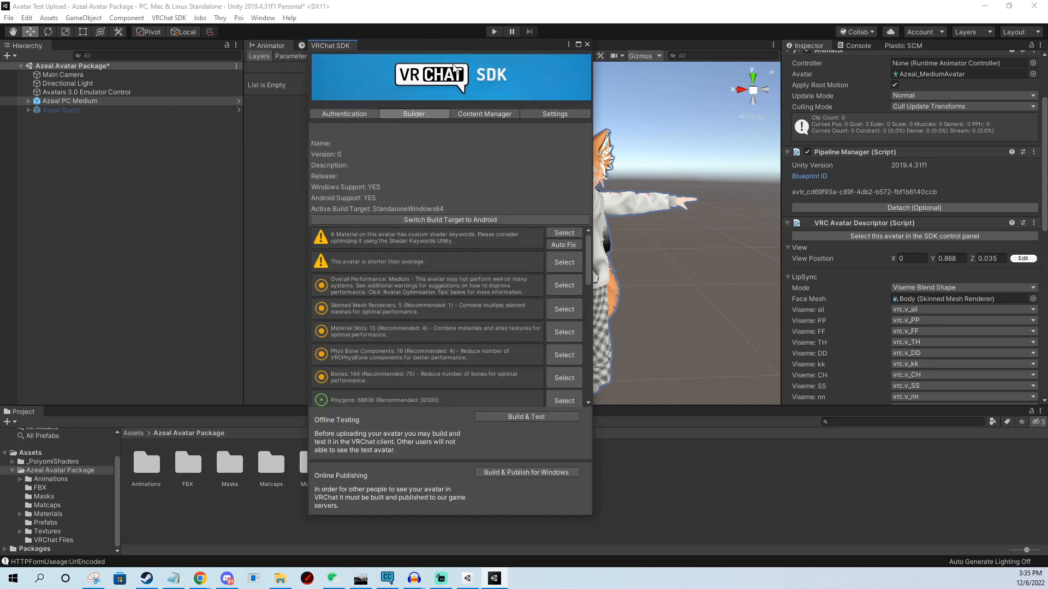
left_click_drag(449, 45, 395, 50)
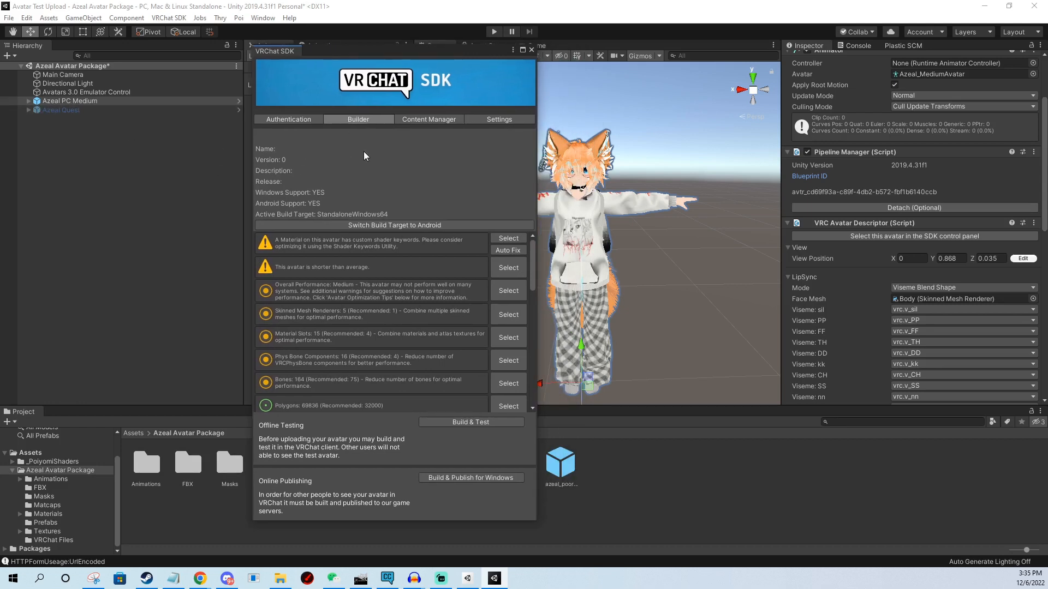
mouse_move(321, 539)
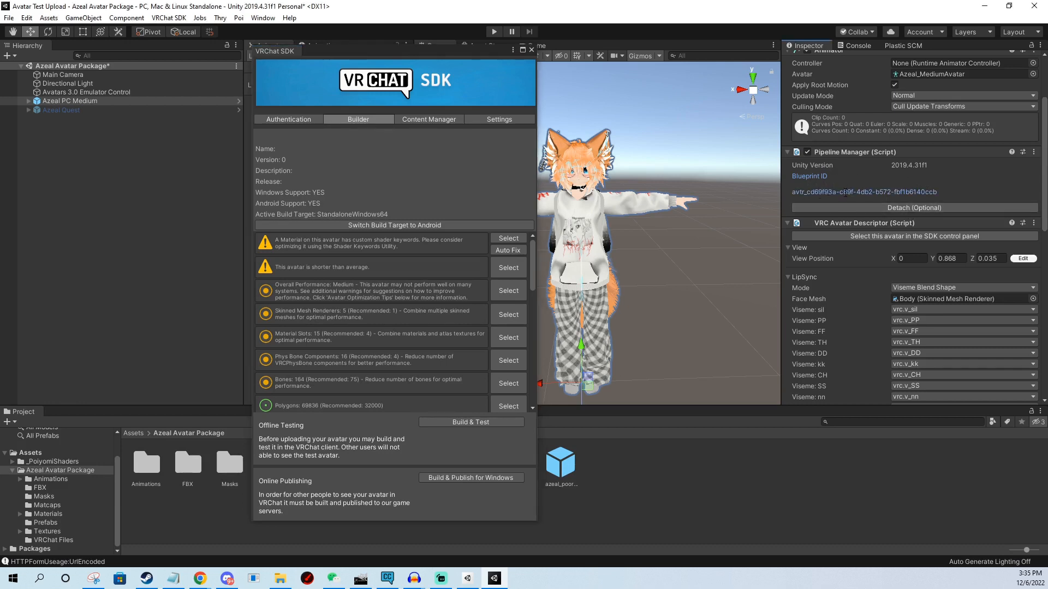
mouse_move(771, 196)
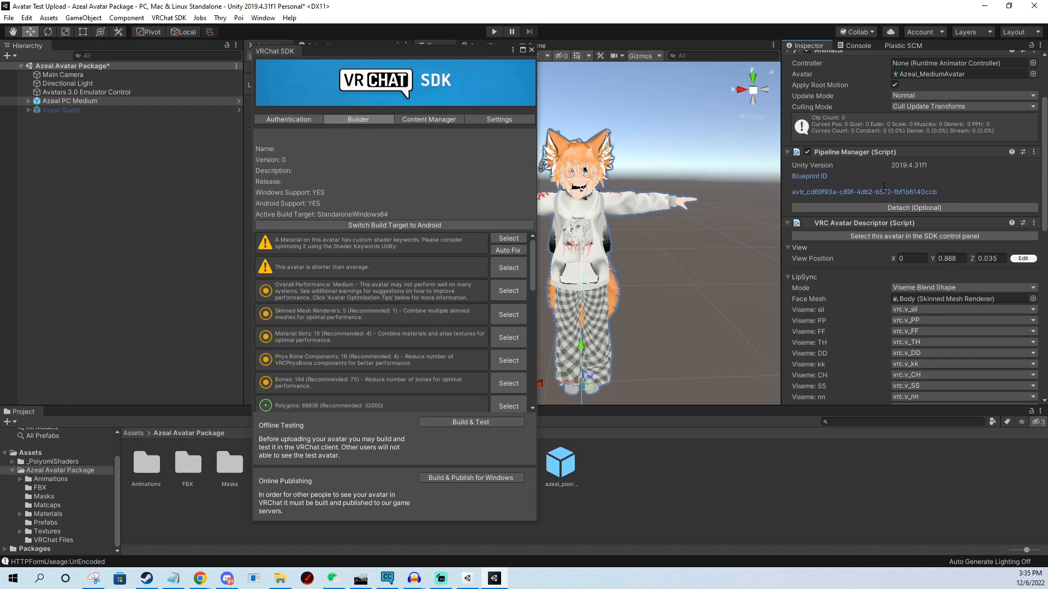
double_click(862, 192)
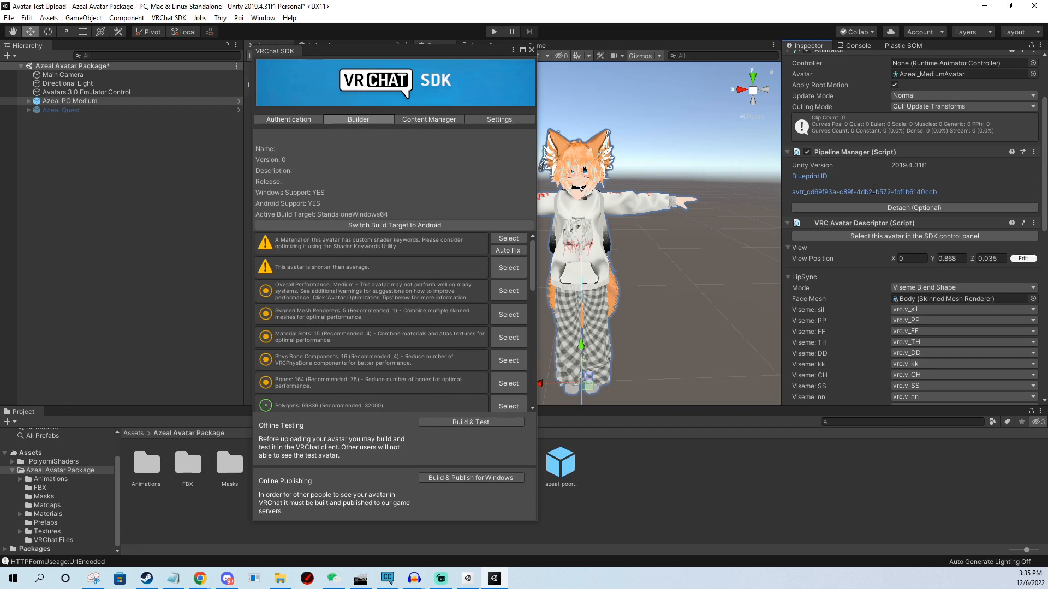
mouse_move(949, 184)
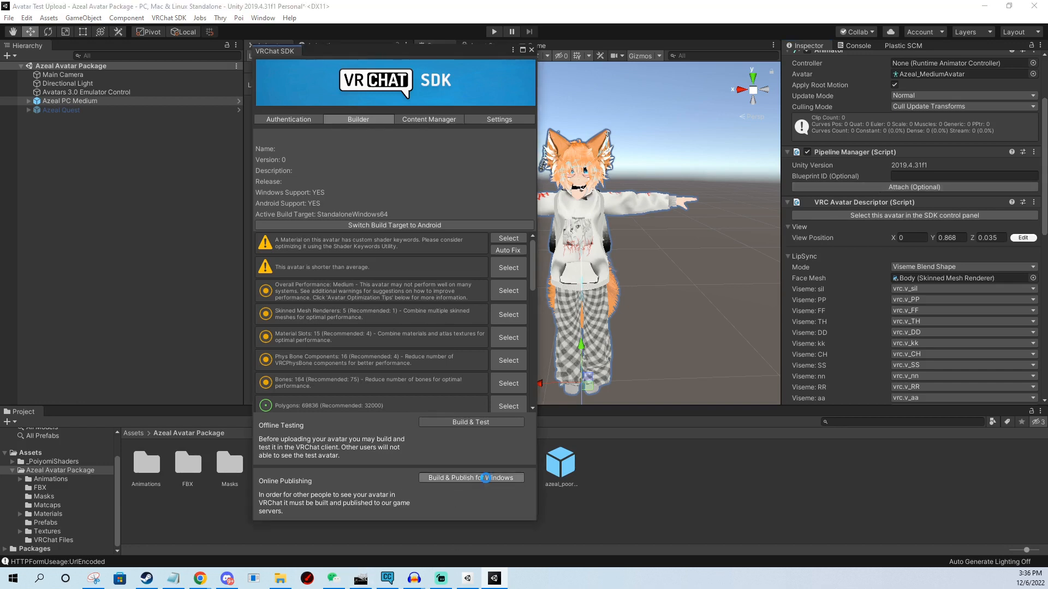
Build and publish for Windows, accepting the lighting anchor fix and automatic material locking.
left_click(471, 478)
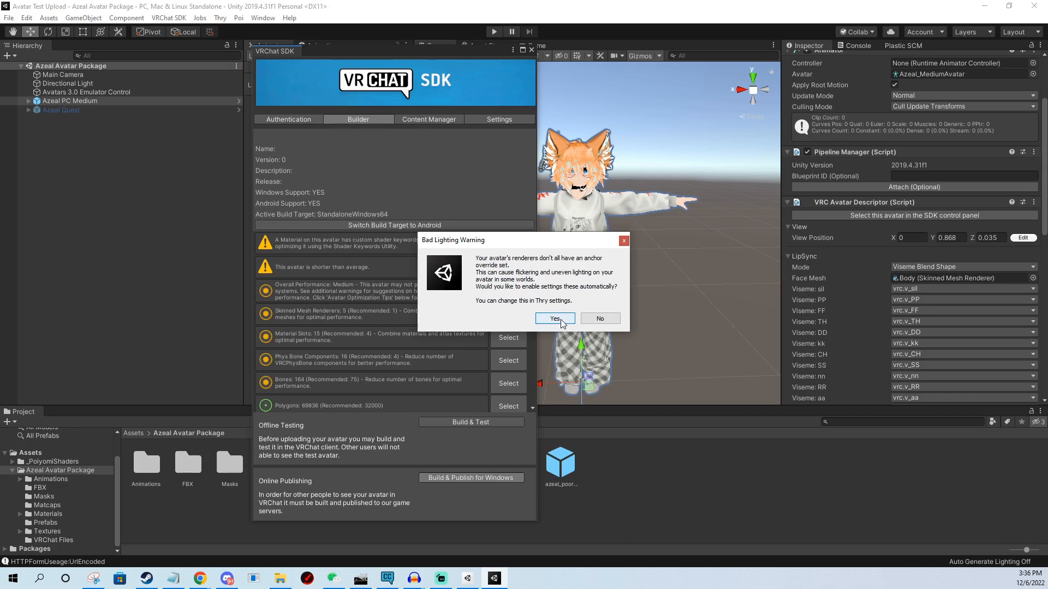
left_click(554, 319)
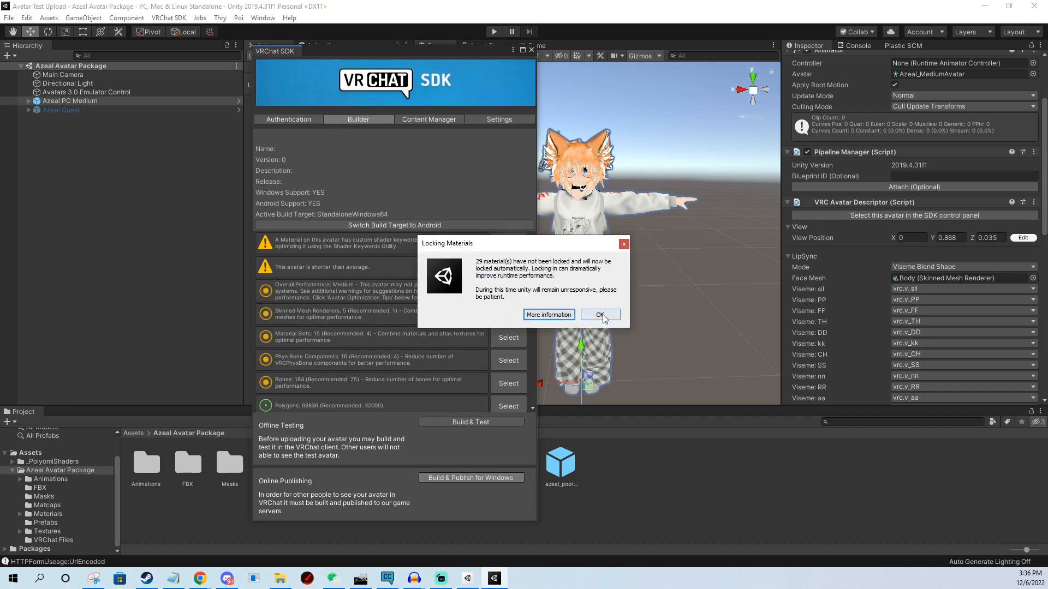
left_click(599, 314)
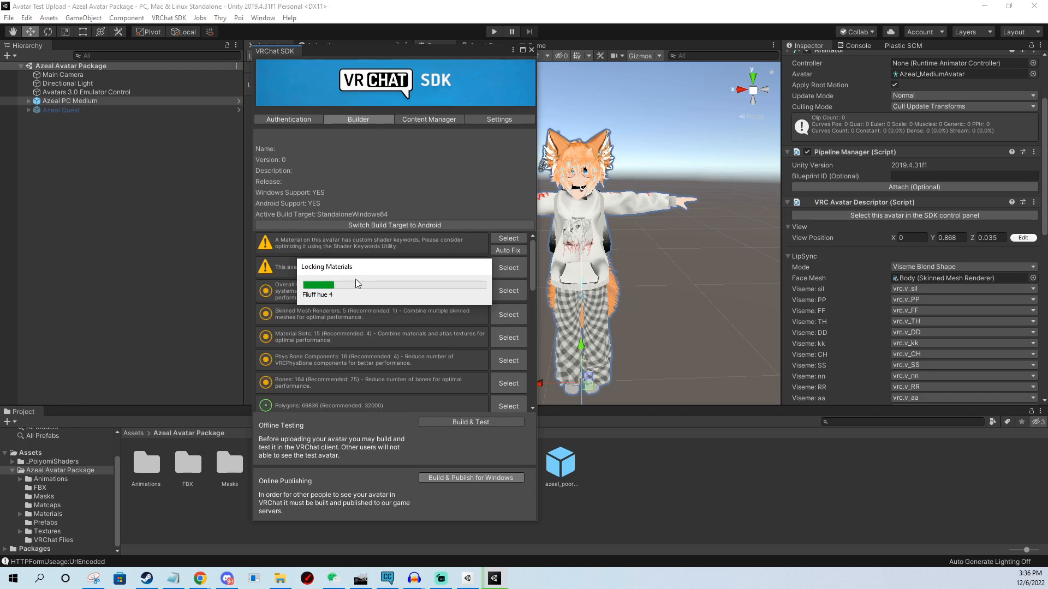
mouse_move(403, 315)
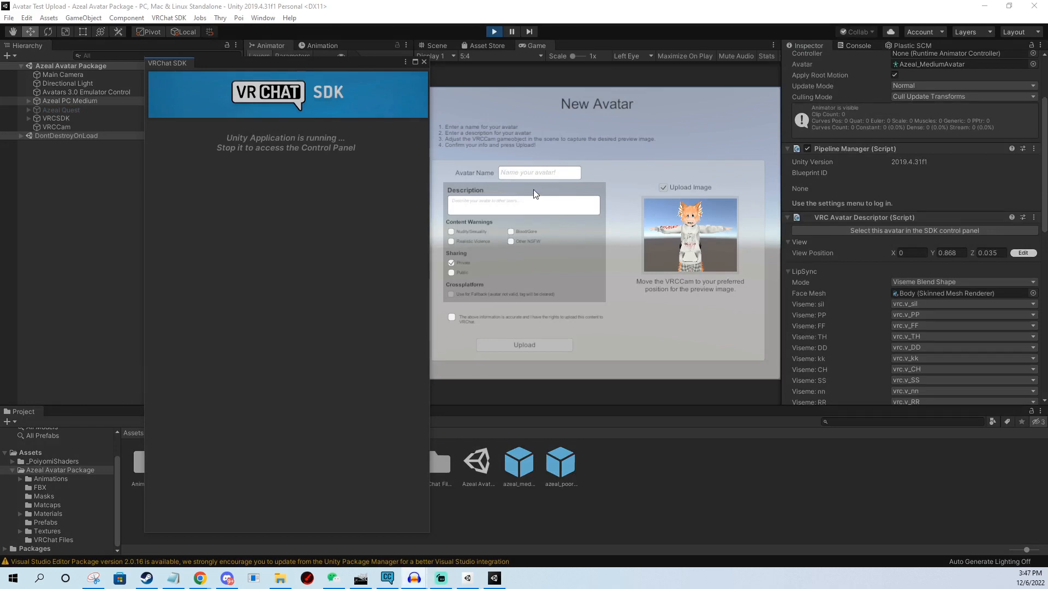
mouse_move(524, 185)
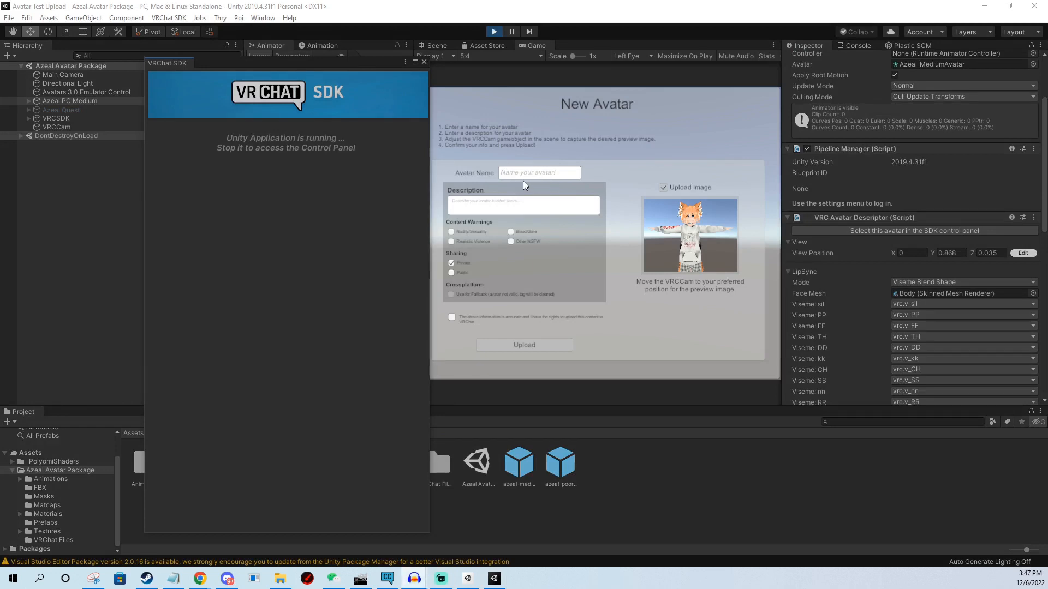
mouse_move(597, 136)
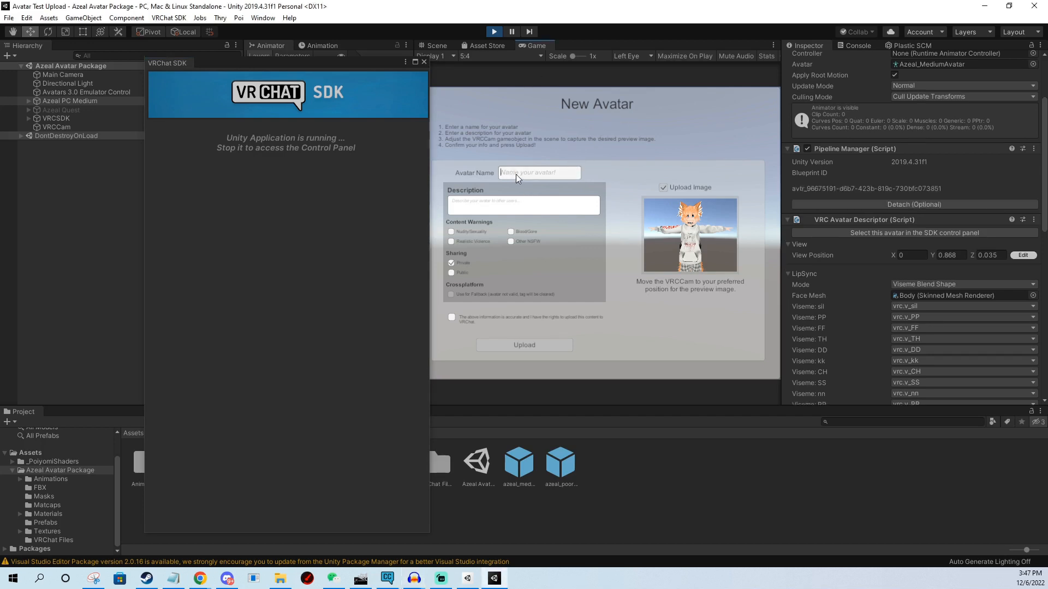
Name the avatar 'Azeal Medium', set sharing to Private, and confirm upload rights.
type("Azeal")
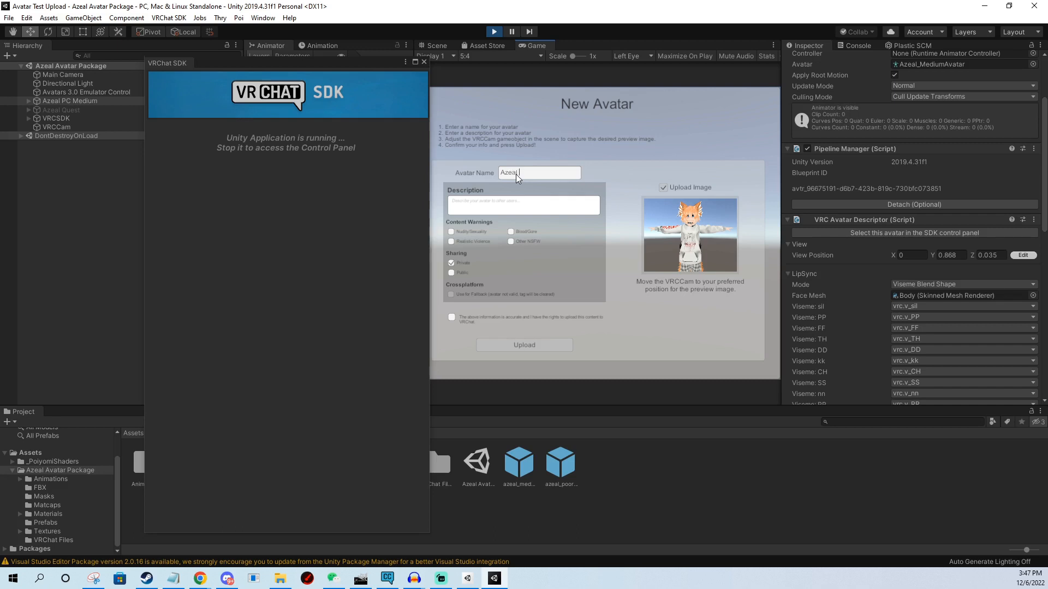
type("Medium")
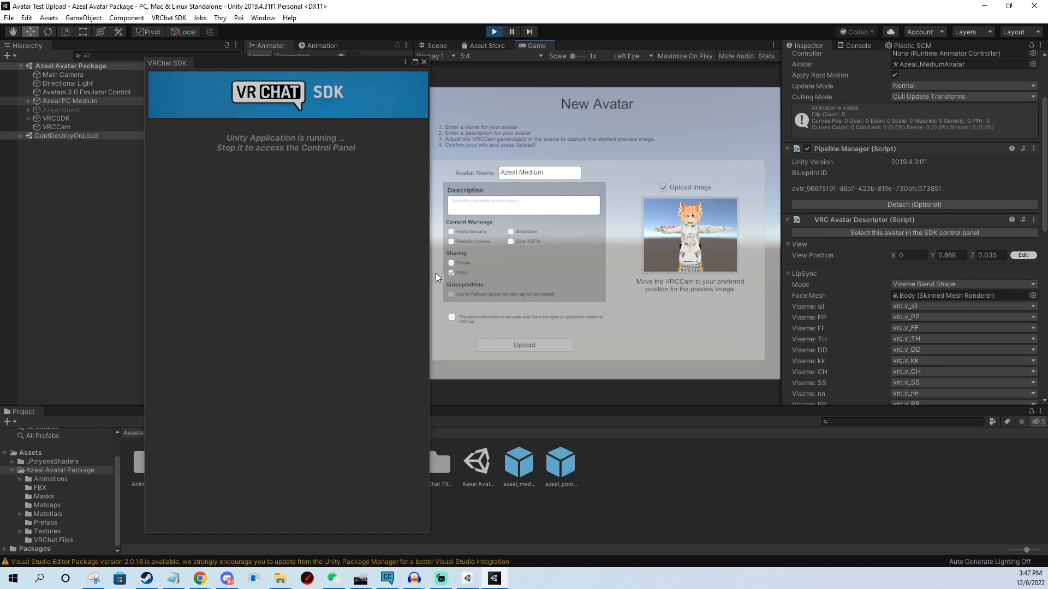
left_click(452, 262)
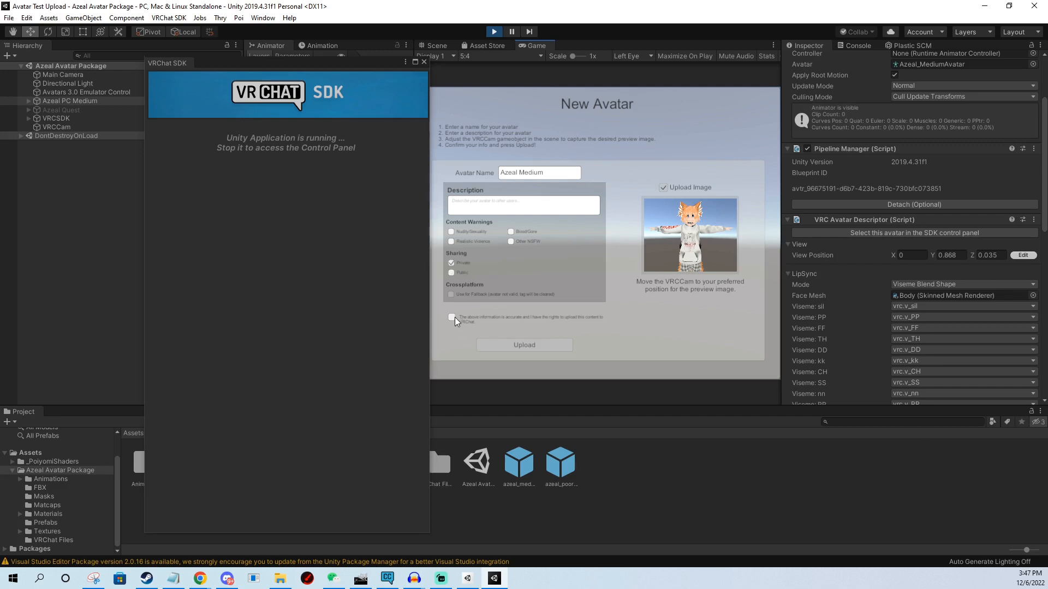
mouse_move(520, 324)
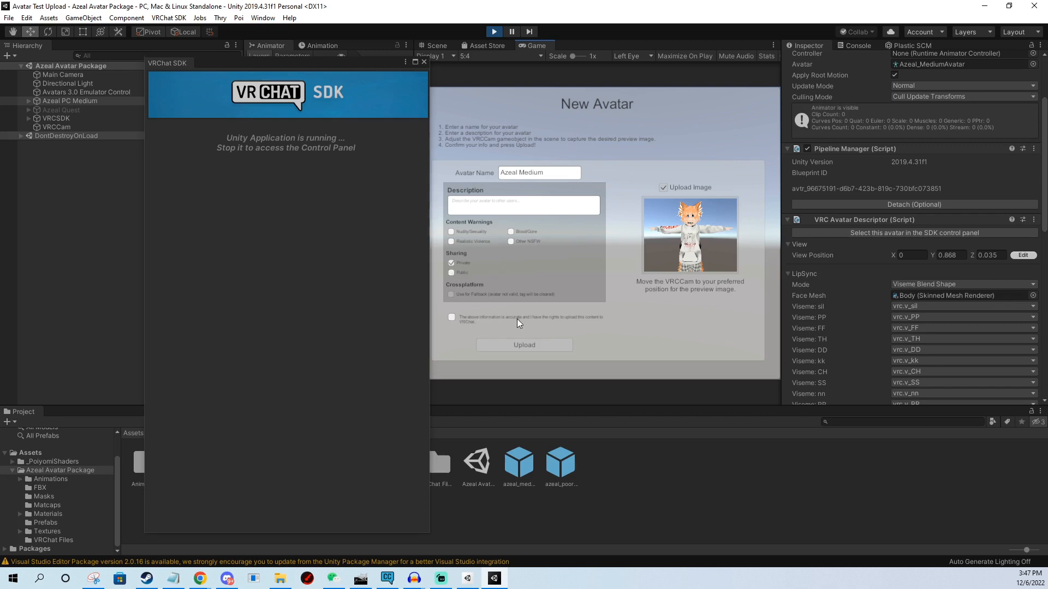
mouse_move(610, 321)
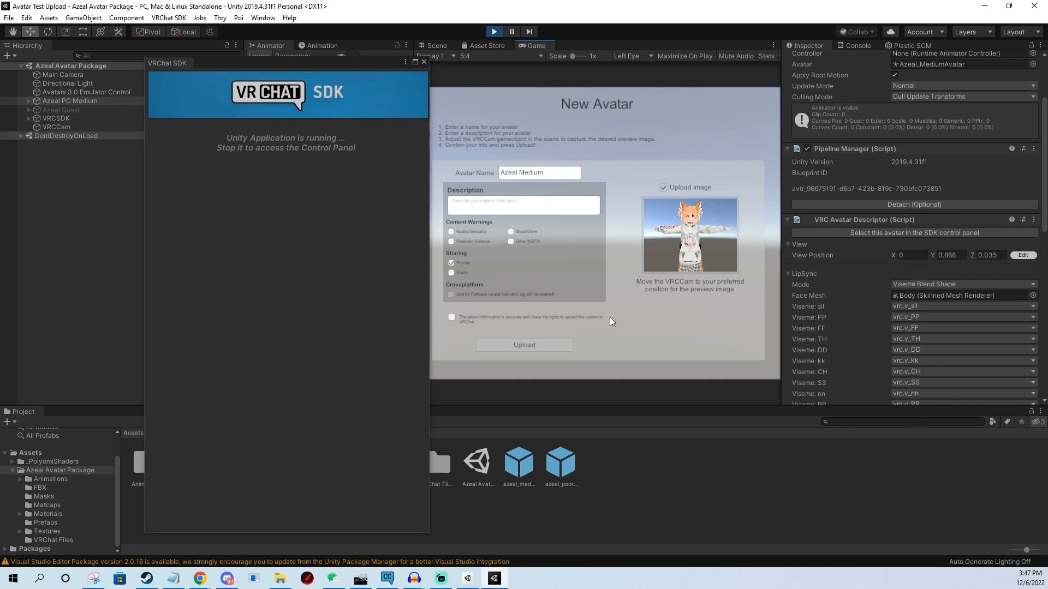
left_click(452, 318)
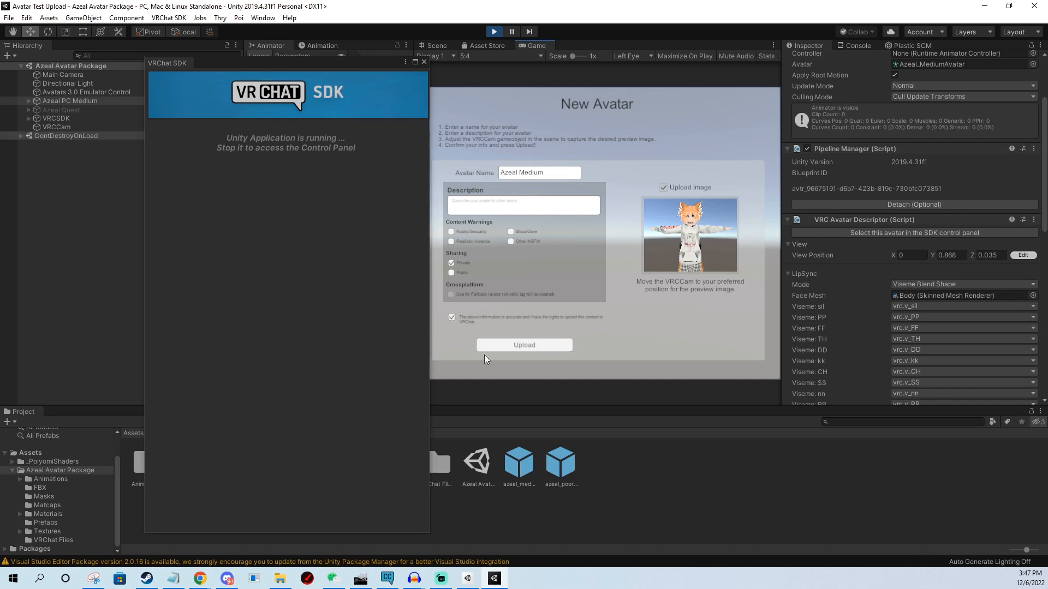
Start uploading the Azeal Medium avatar to VRChat.
left_click(524, 344)
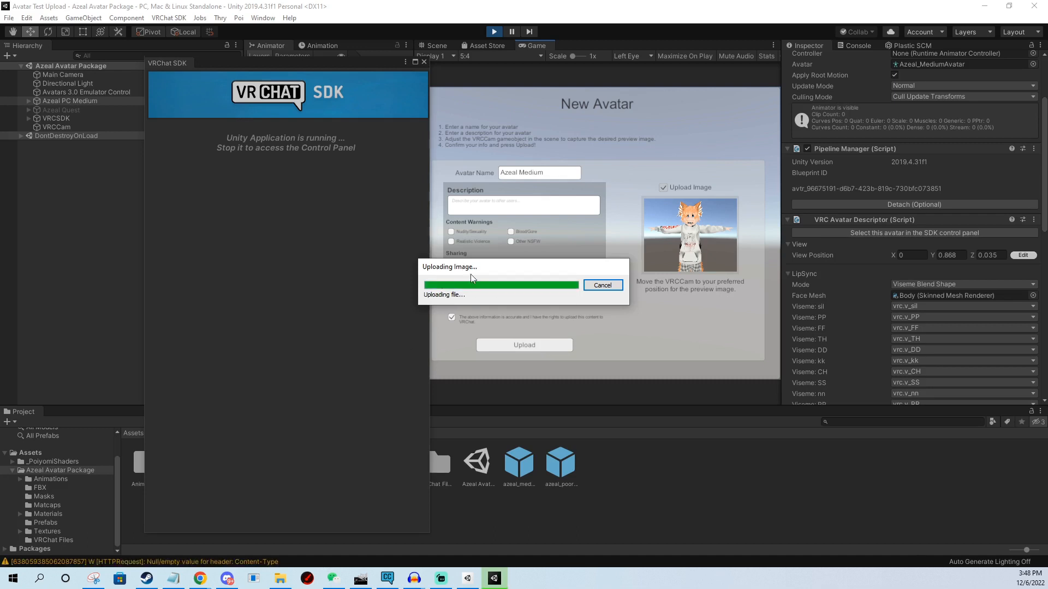
mouse_move(595, 259)
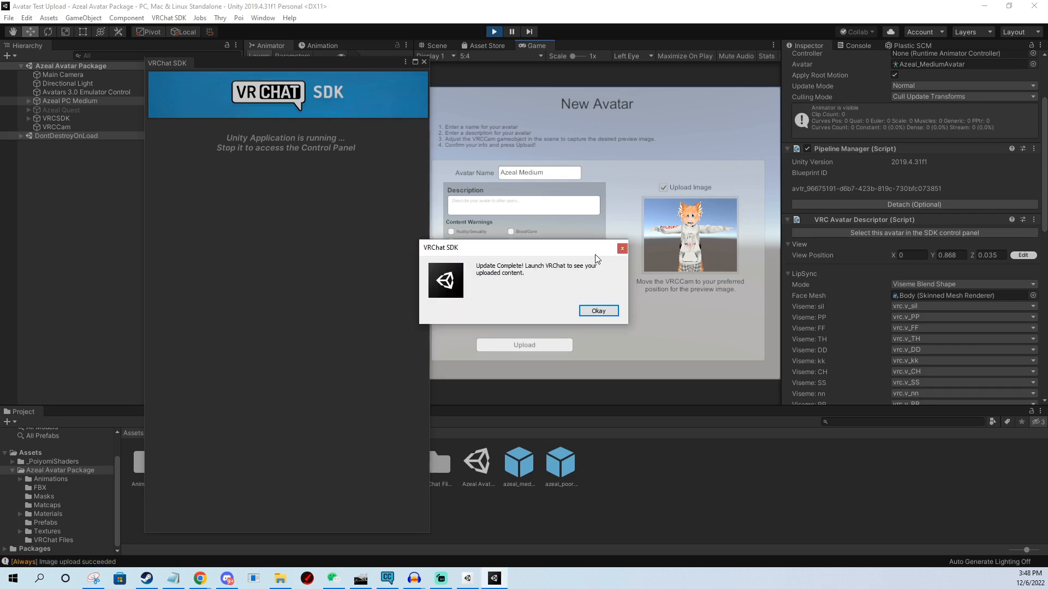
mouse_move(503, 280)
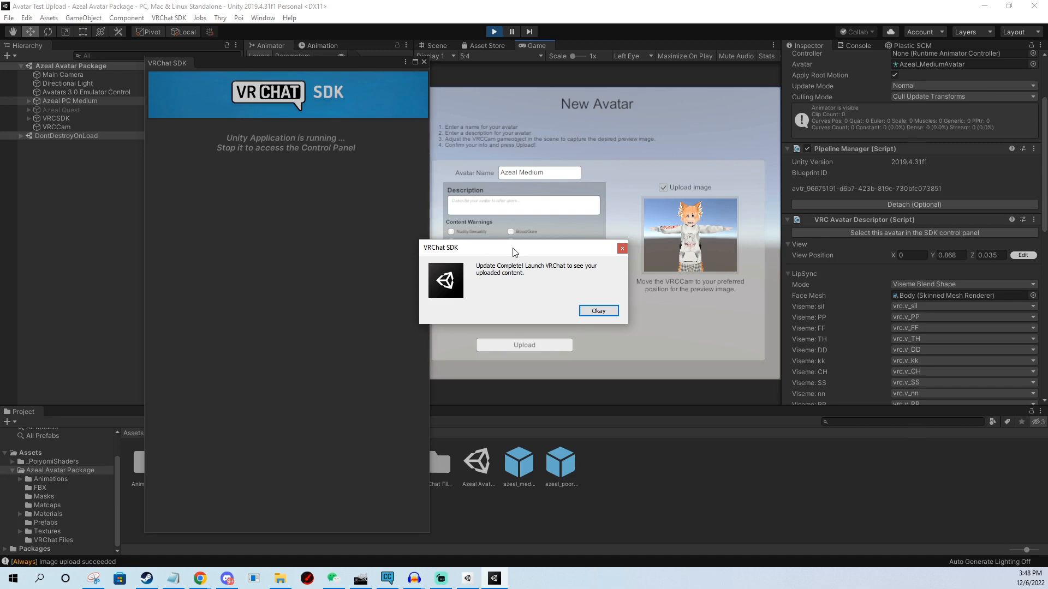
mouse_move(528, 273)
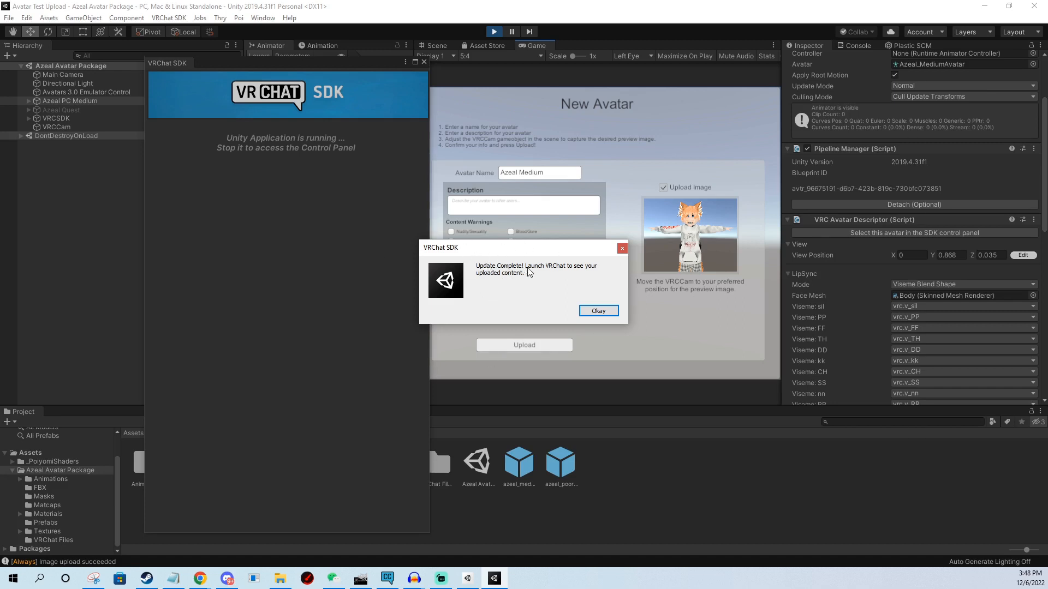
mouse_move(444, 251)
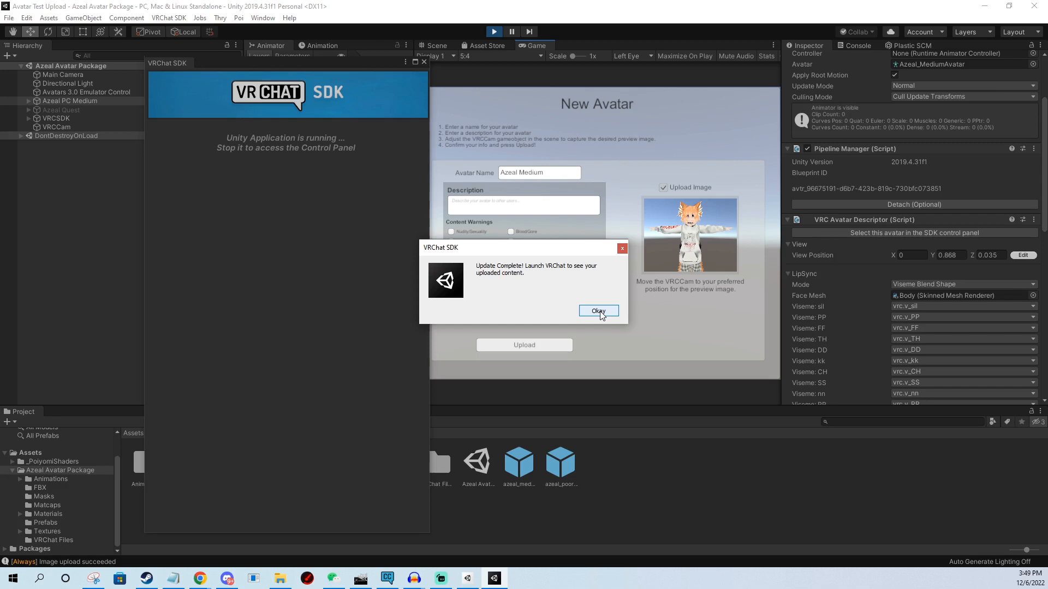
mouse_move(609, 316)
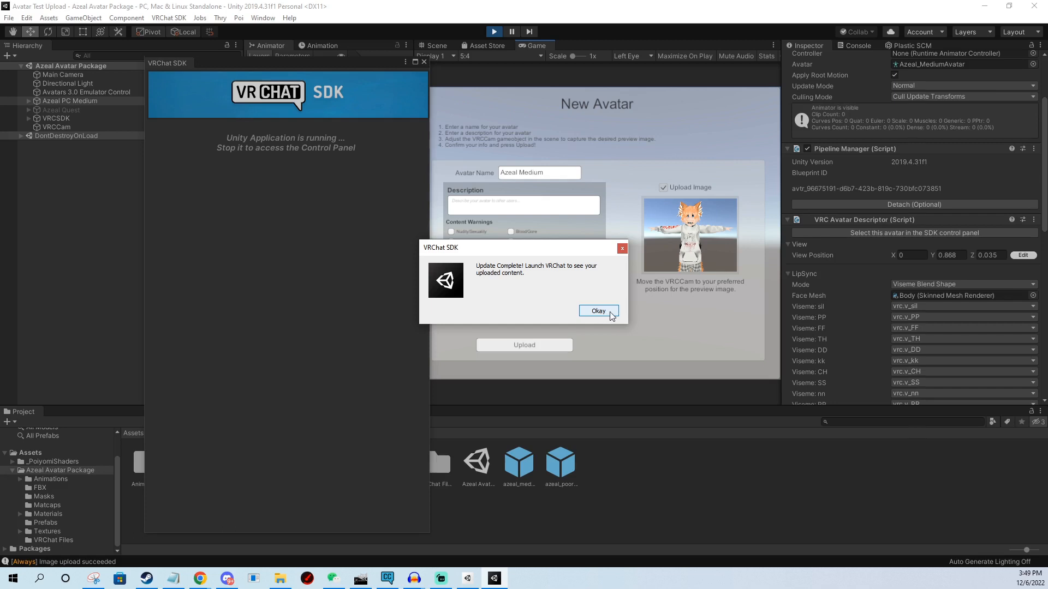